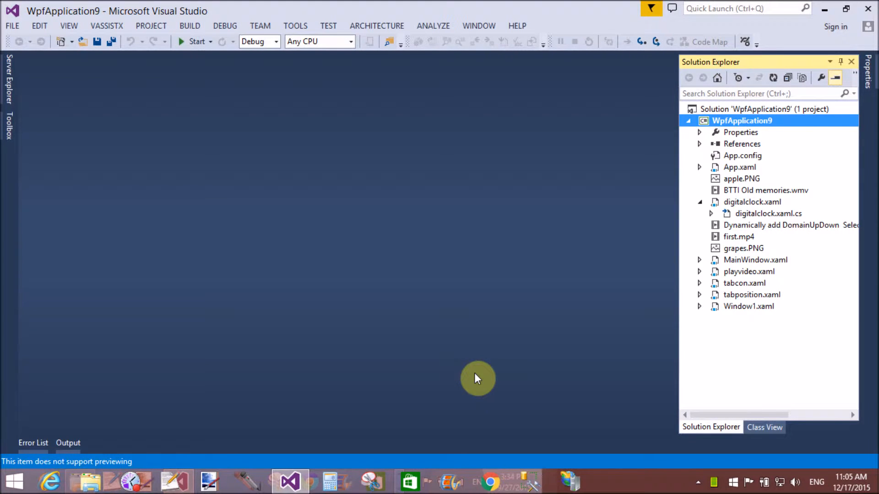
mouse_move(489, 252)
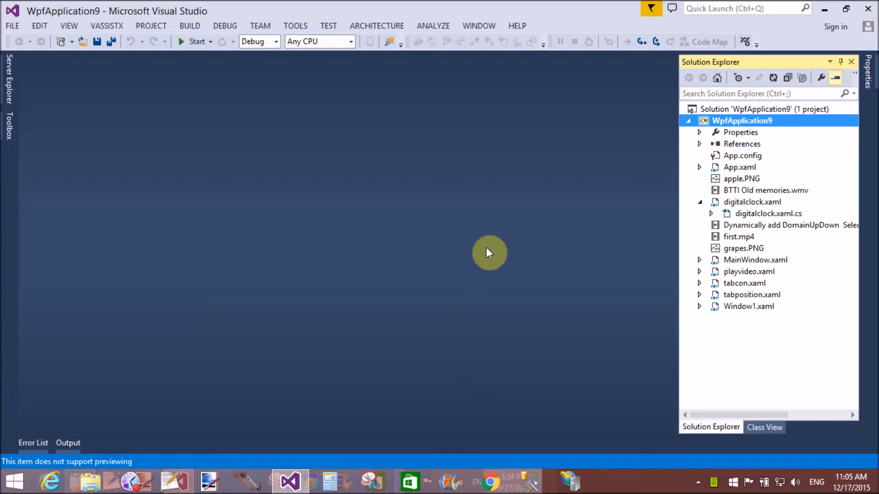
mouse_move(691, 20)
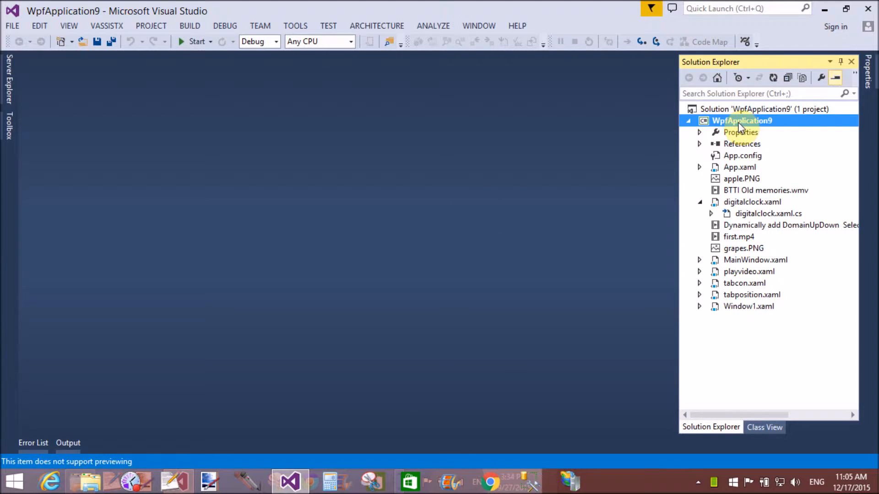
Step: Bring up the context menu of the WpfApplication9 project in Solution Explorer
right_click(741, 121)
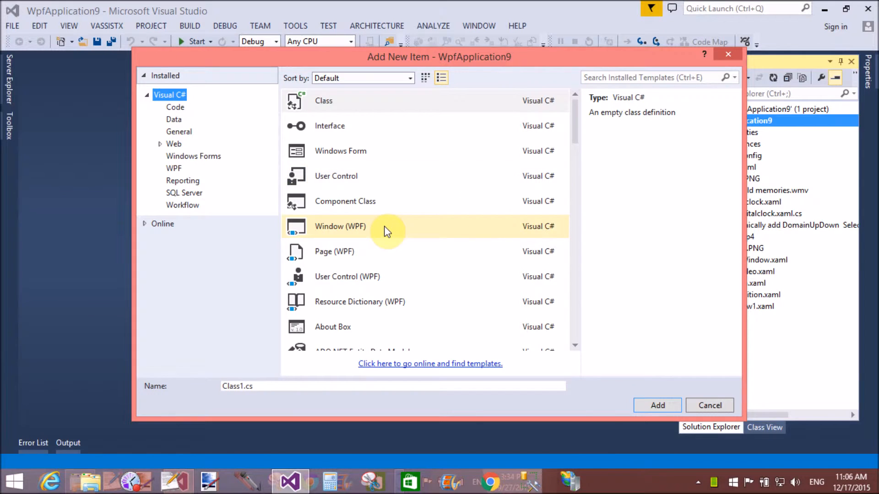
Step: Create a Window (WPF) item, Window2.xaml, and place the caret inside its Grid element
left_click(340, 225)
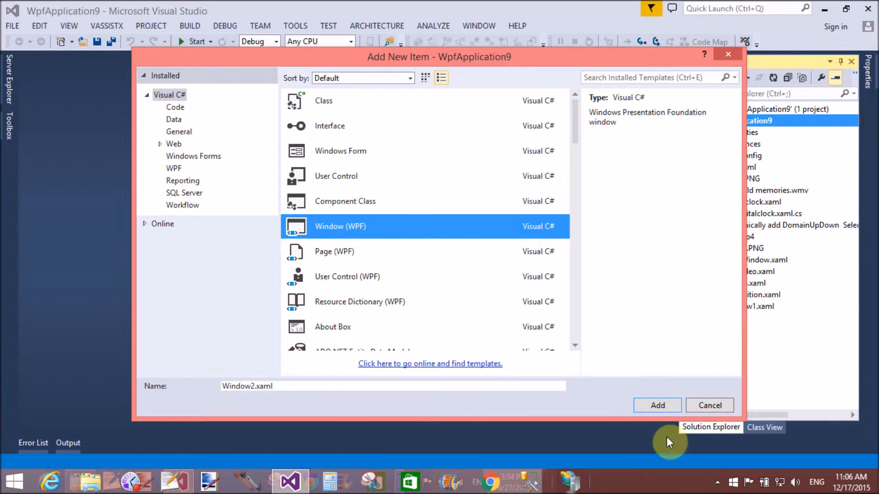
left_click(708, 405)
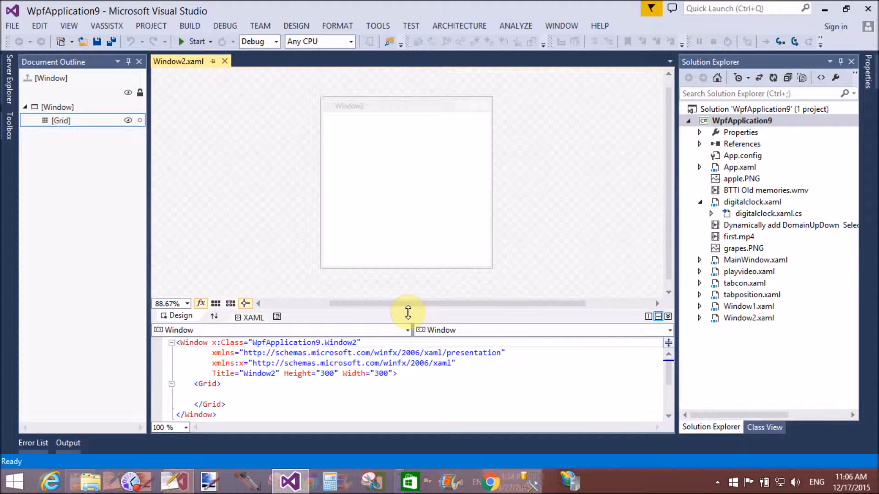
left_click_drag(407, 312, 392, 230)
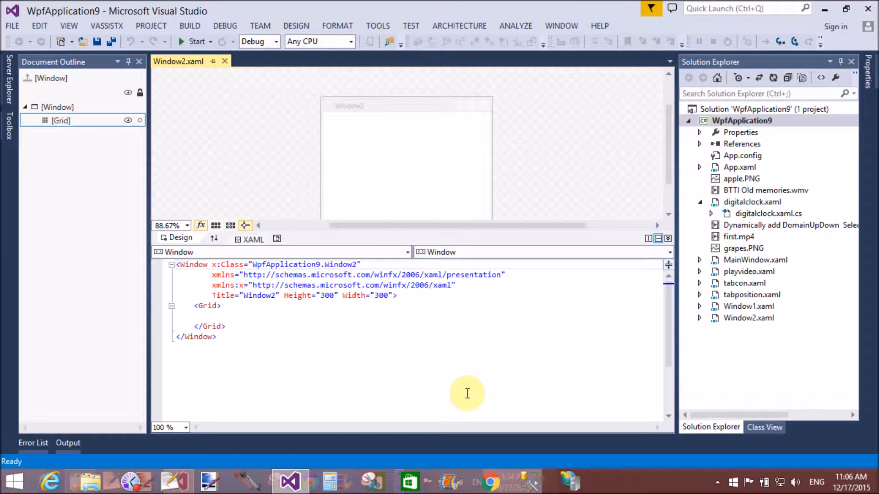
left_click(212, 316)
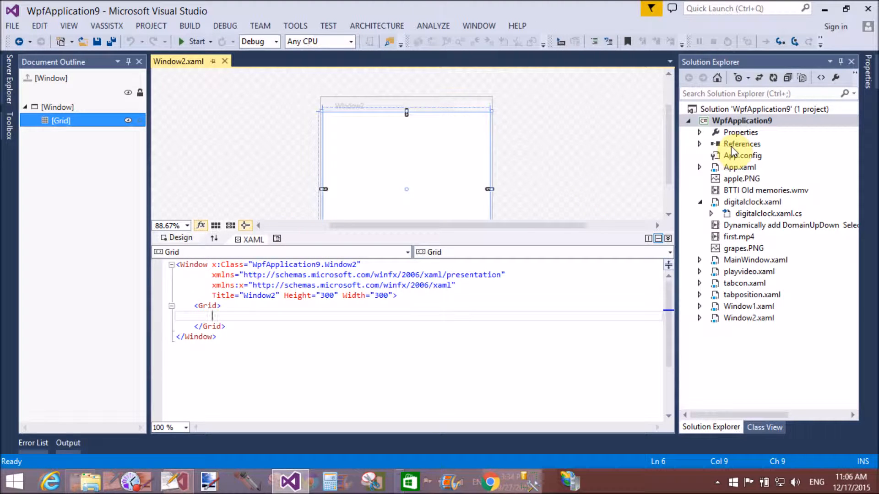
Step: Reference the System.Speech framework assembly through the Reference Manager
right_click(742, 143)
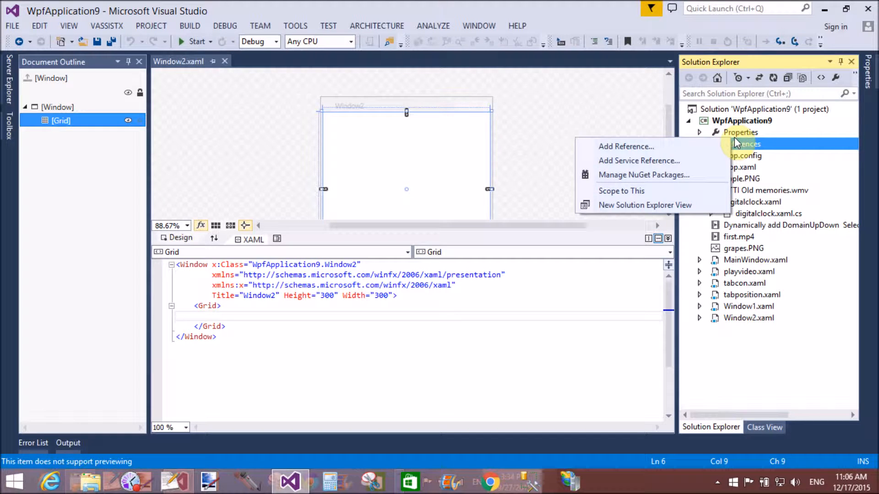
left_click(741, 143)
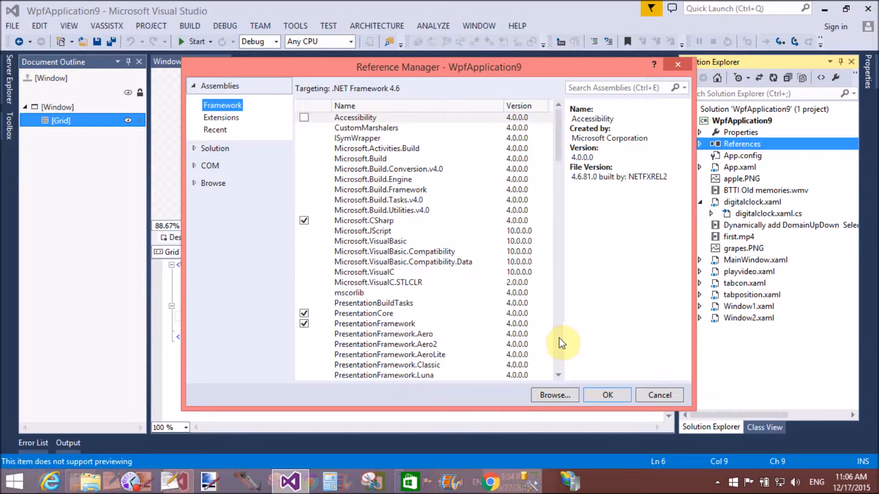
scroll("down", 3)
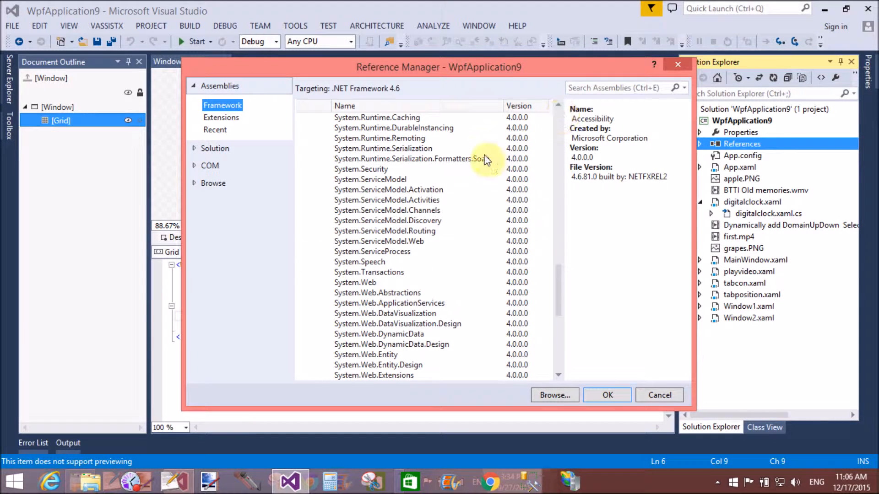
left_click(304, 262)
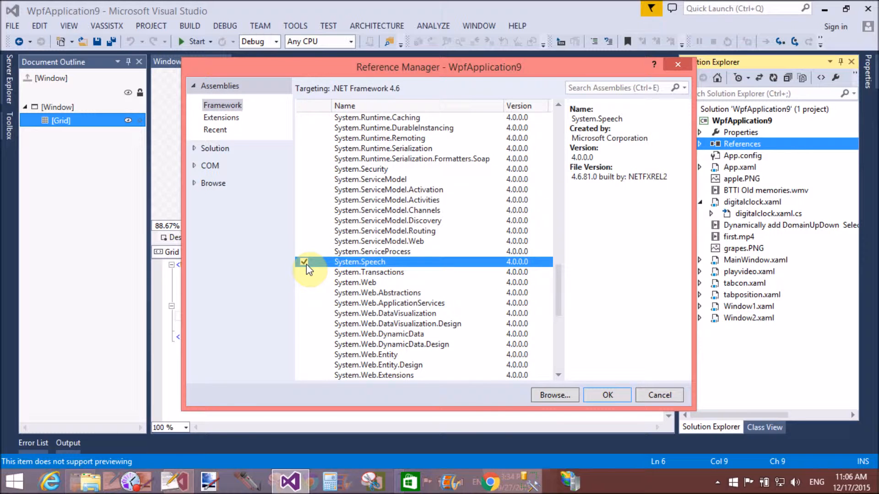
left_click(303, 262)
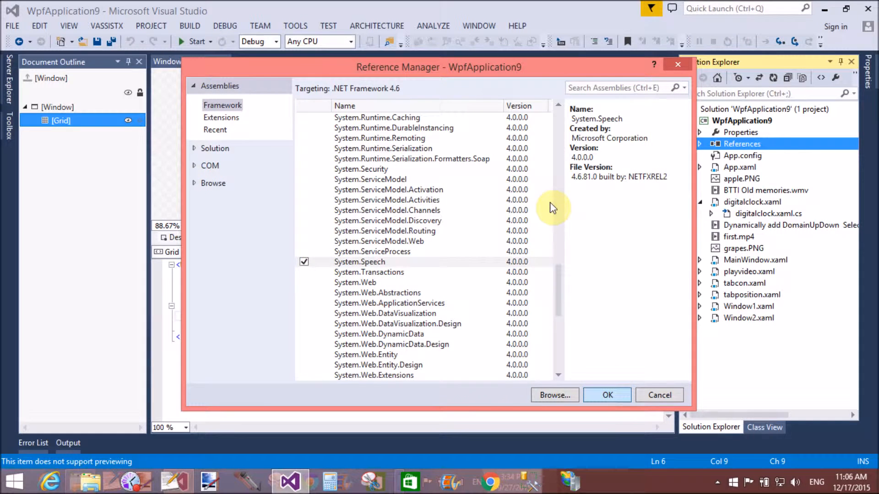
left_click(606, 395)
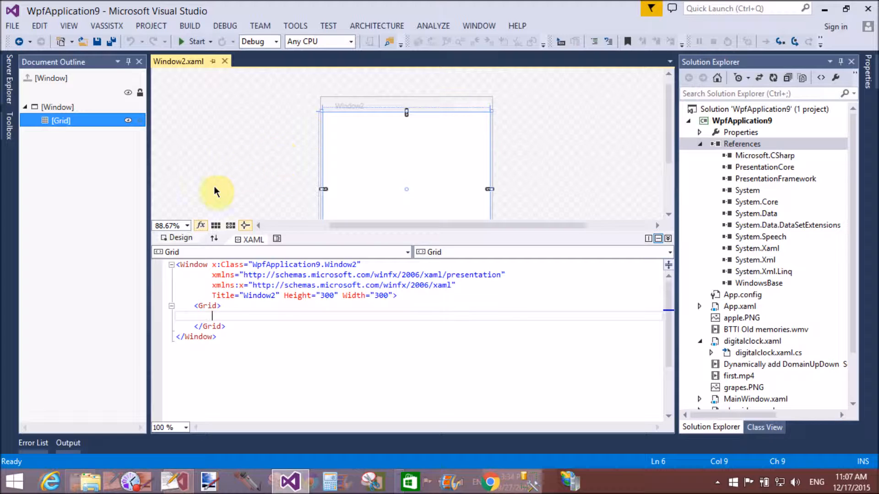
Step: Add a TextBox from the Toolbox into the Grid, removing an accidental TextBlock
left_click(8, 126)
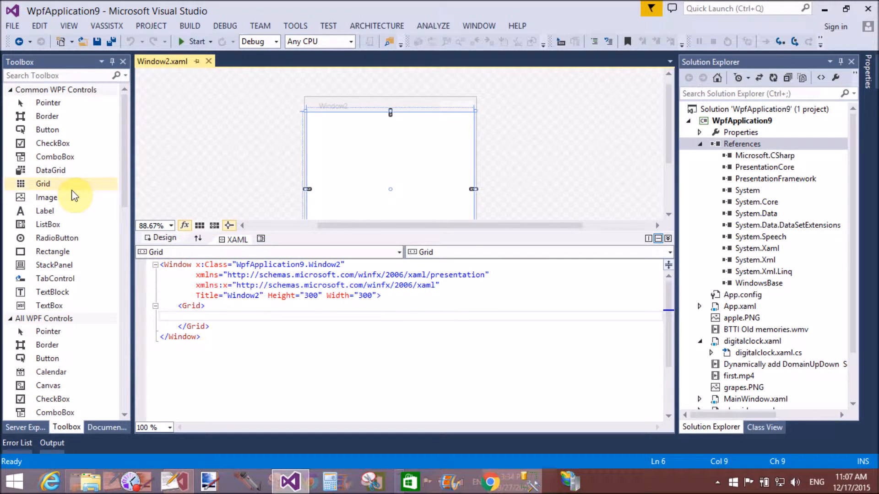
mouse_move(80, 295)
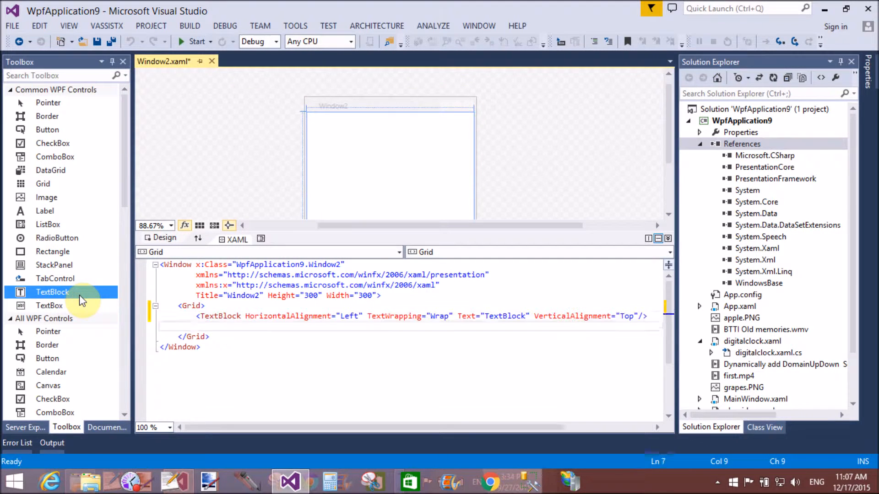
left_click(326, 116)
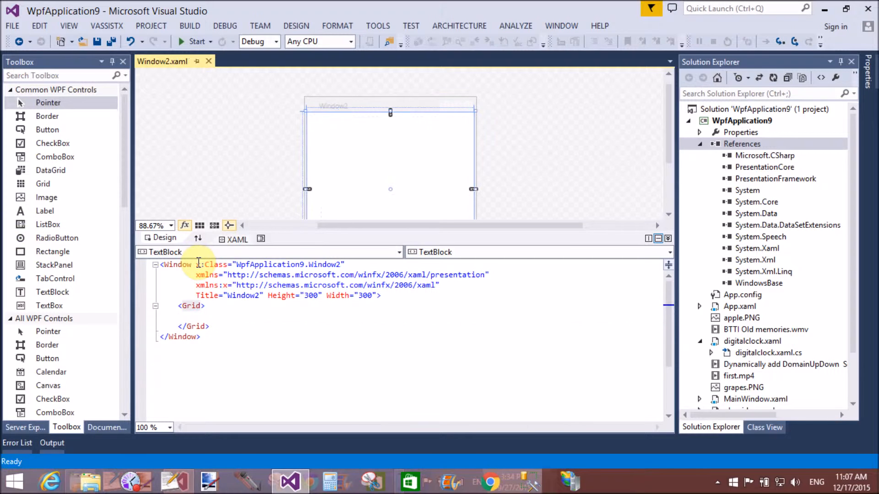
left_click(197, 316)
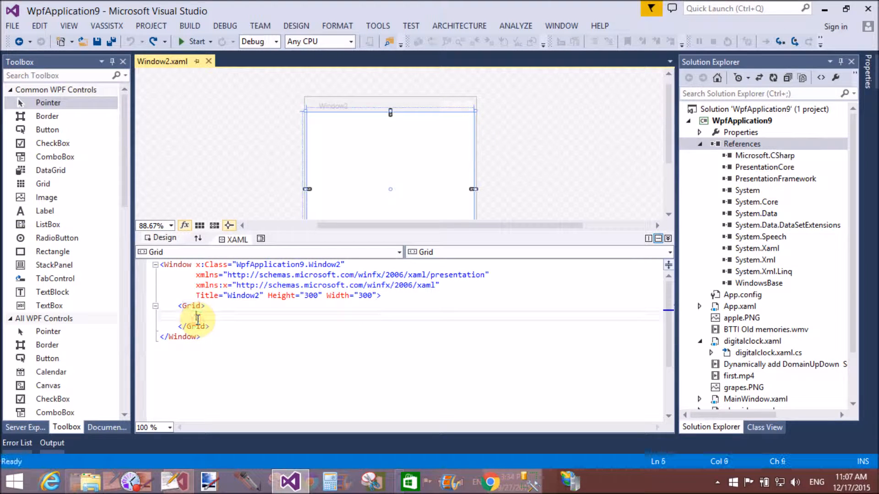
left_click(50, 305)
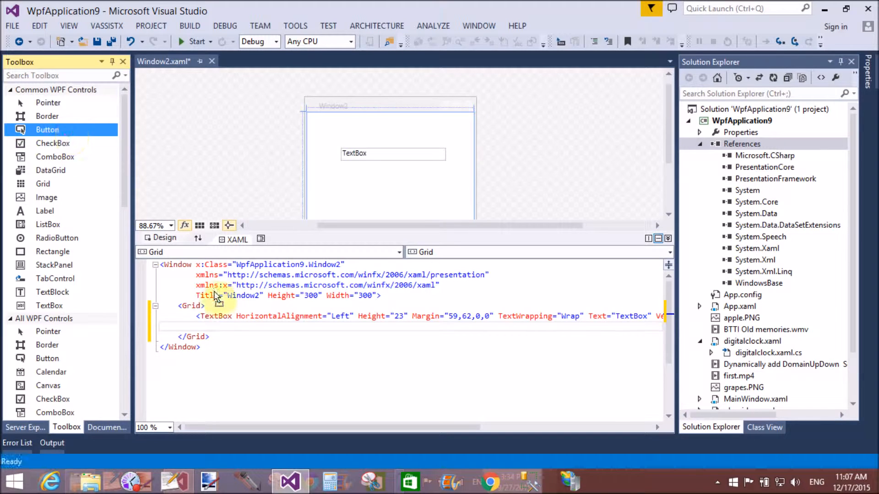
mouse_move(377, 190)
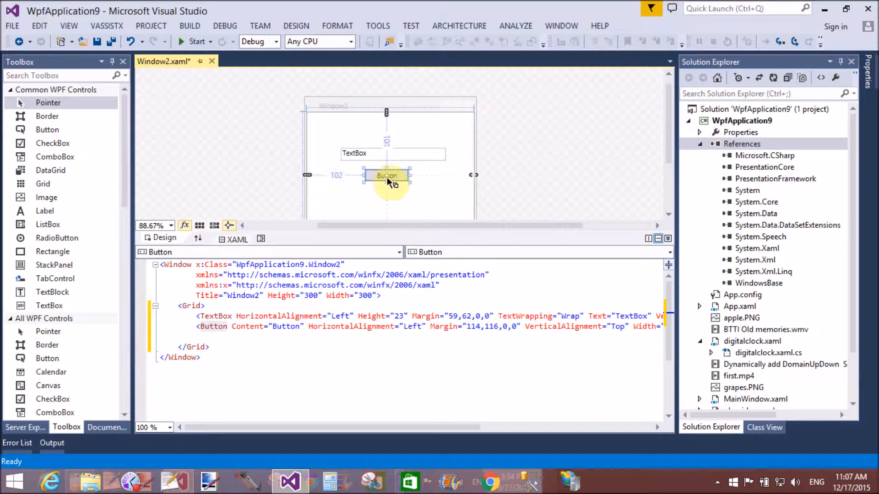
Step: Position a Button below the text box and set its Content to 'Get Voice'
left_click_drag(387, 174, 390, 176)
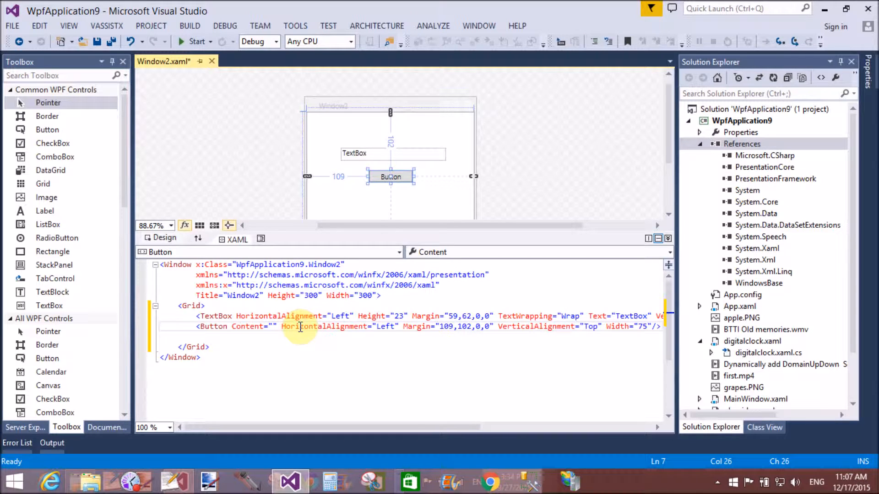
type("Get")
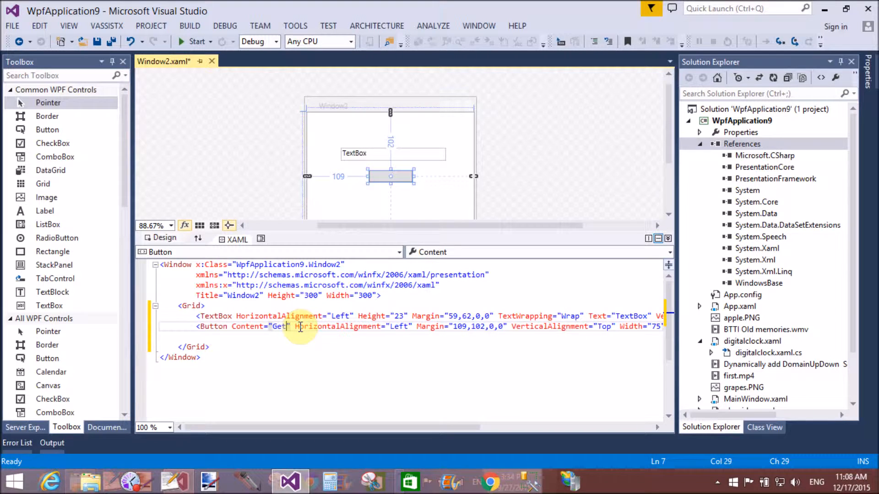
type("Voice")
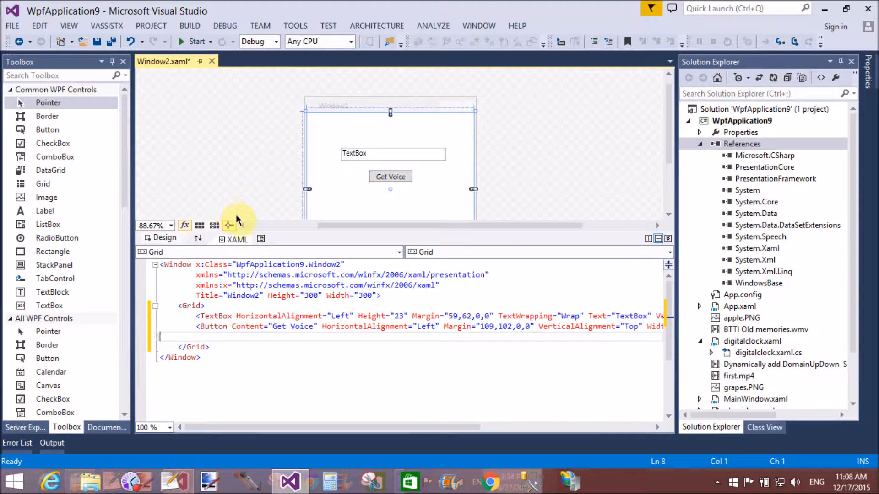
Step: Clear the TextBox's Text attribute and add AcceptsReturn="True" to it
left_click(353, 154)
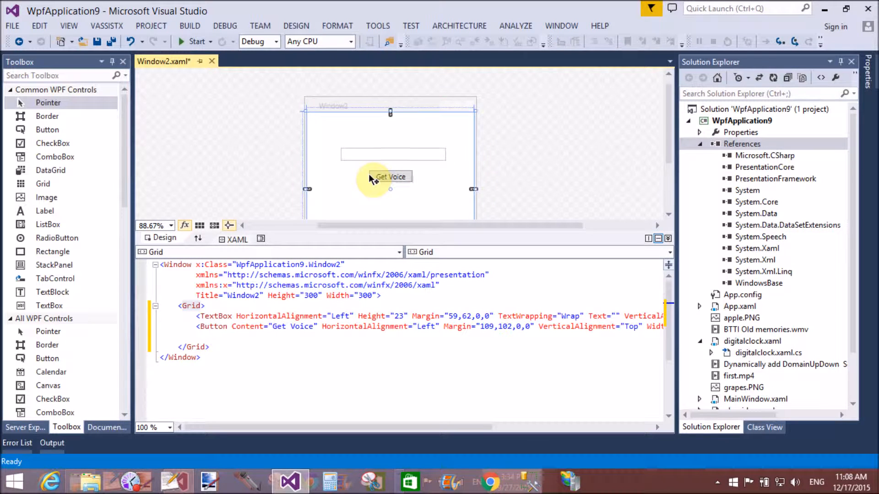
left_click(392, 154)
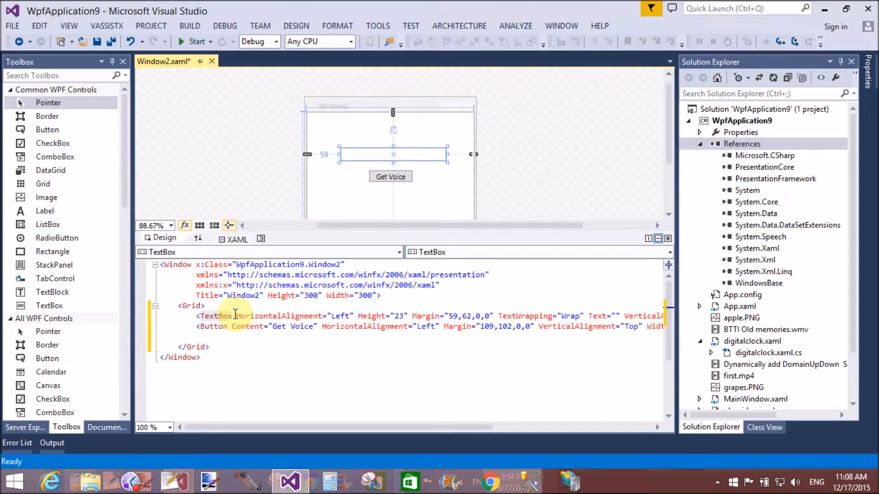
type("a")
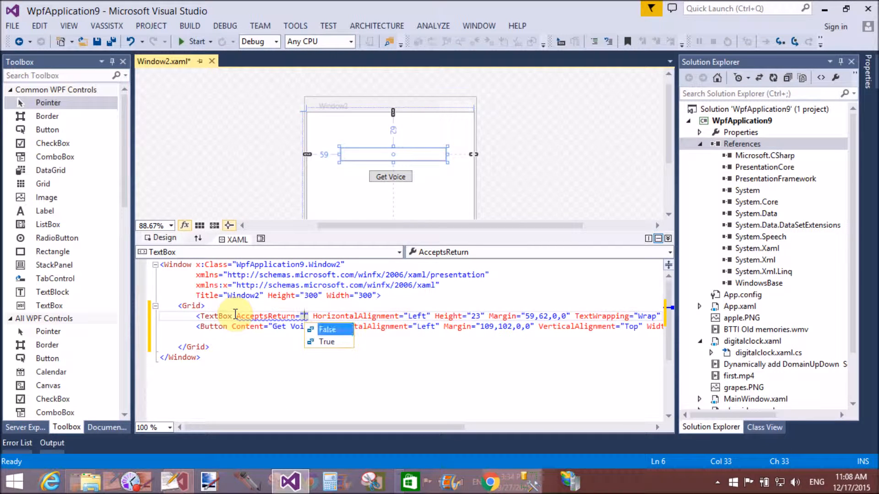
left_click(326, 341)
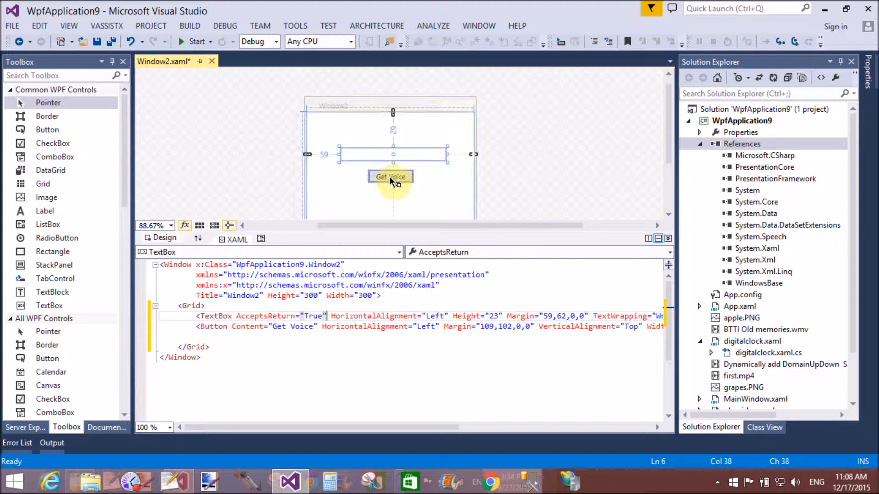
left_click(390, 177)
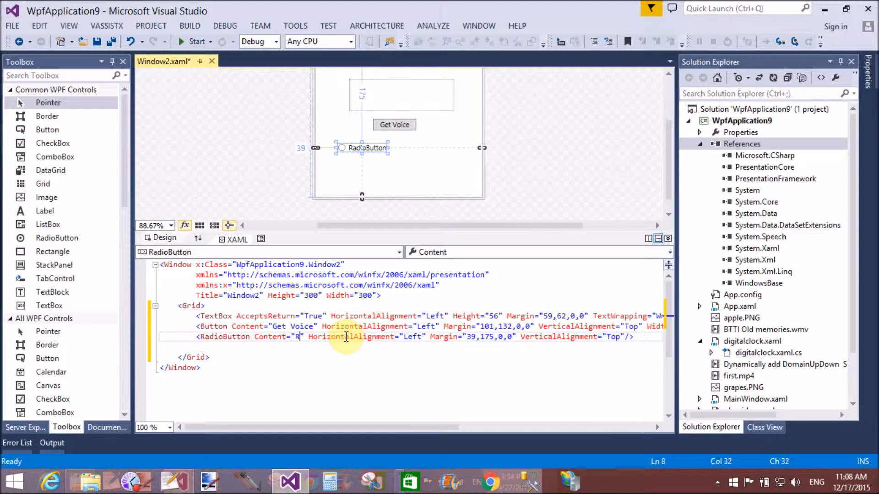
Step: Change the first RadioButton's Content to 'male Voice'
type("ale")
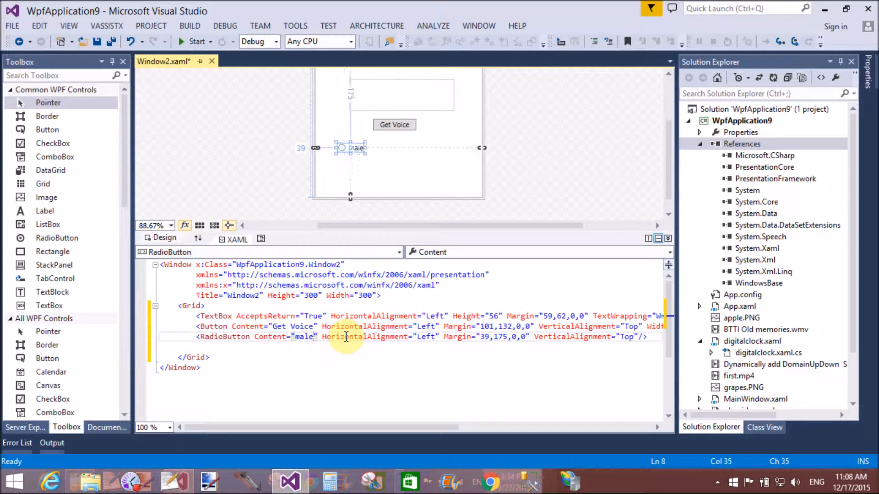
type("Voice")
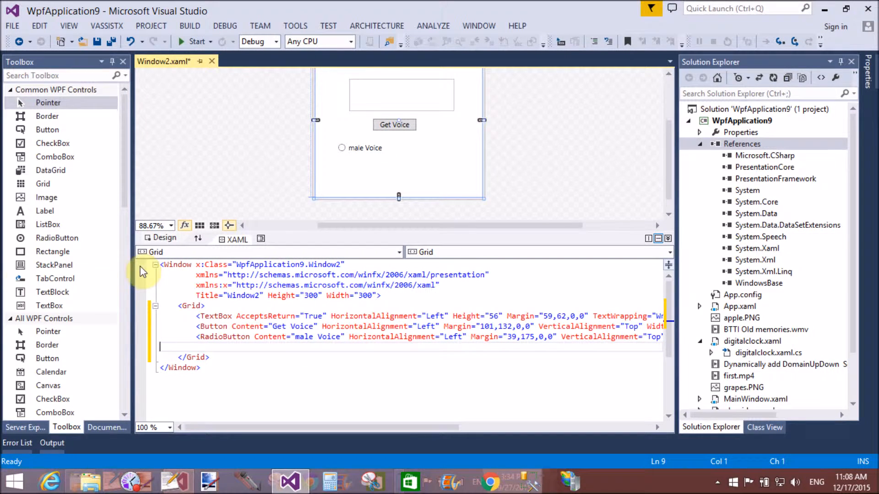
mouse_move(57, 238)
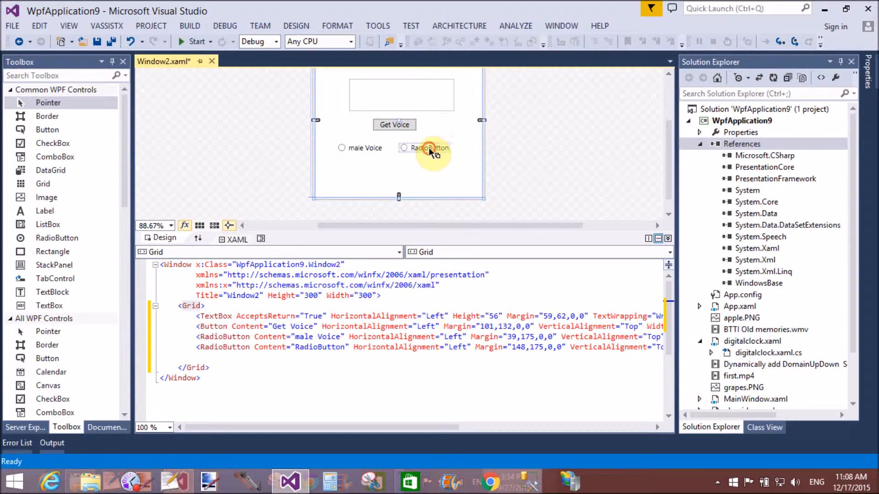
Step: Add a second RadioButton beside it with Content 'Female Voice'
left_click_drag(432, 148, 415, 148)
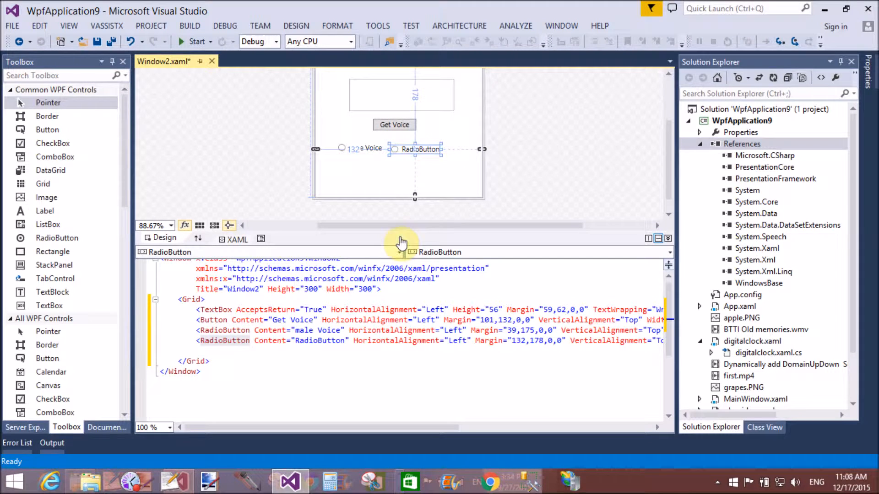
left_click(344, 340)
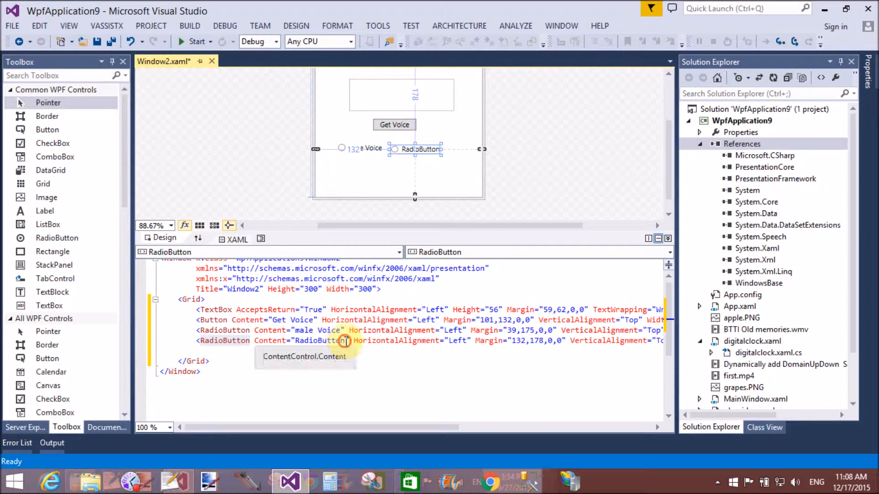
double_click(320, 340)
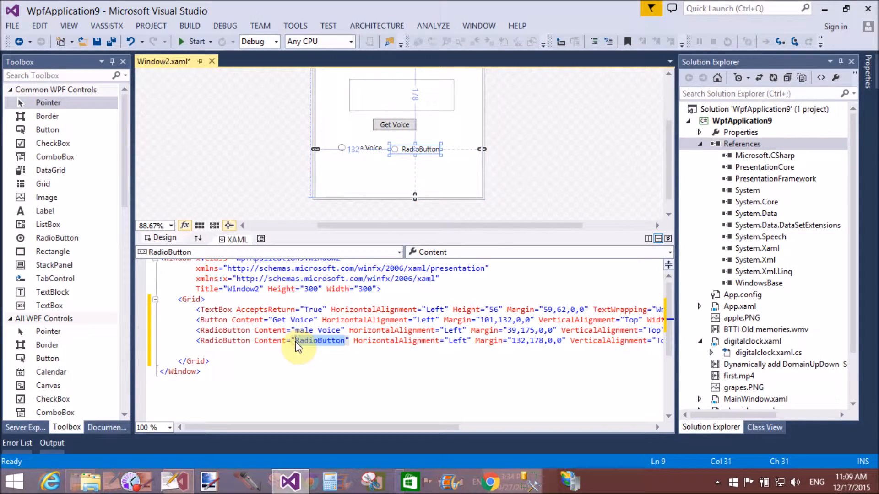
type("Female Voice")
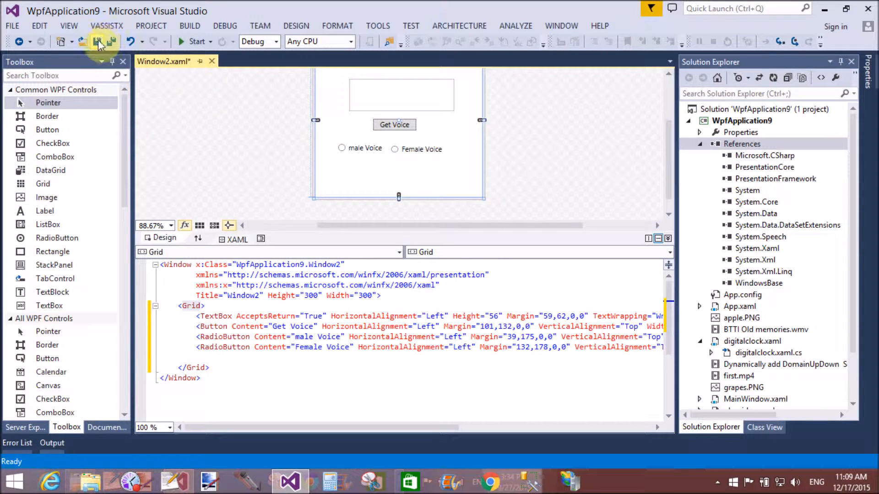
Step: Generate a Button_Click handler for the Get Voice button in Window2.xaml.cs
left_click(97, 40)
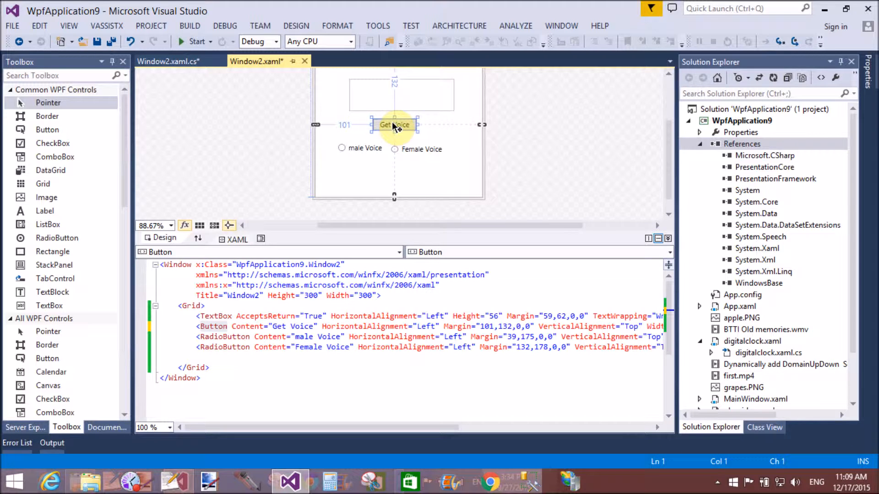
double_click(394, 125)
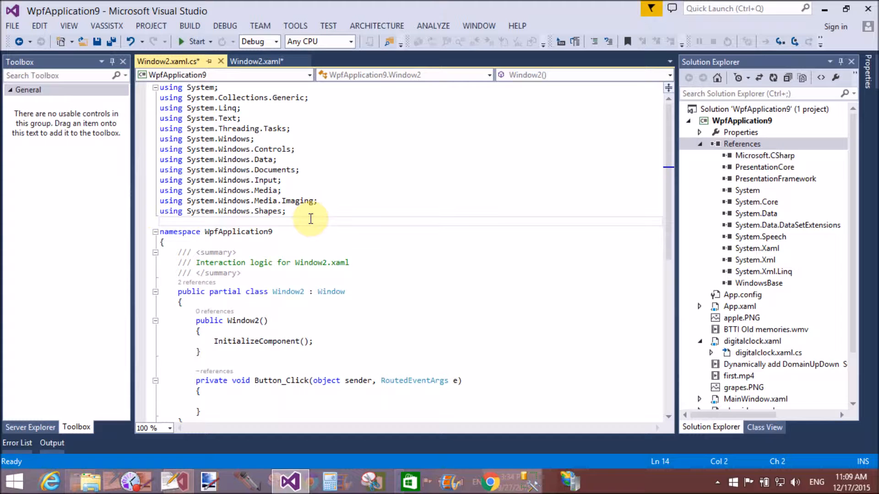
Step: Add a 'using System.Speech.Synthesis;' directive at the top of the code-behind
type("uaing")
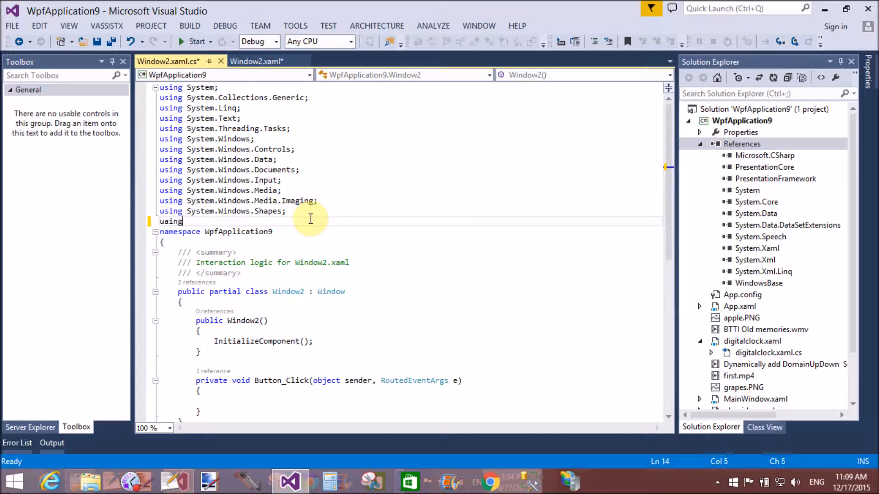
key("BackSpace")
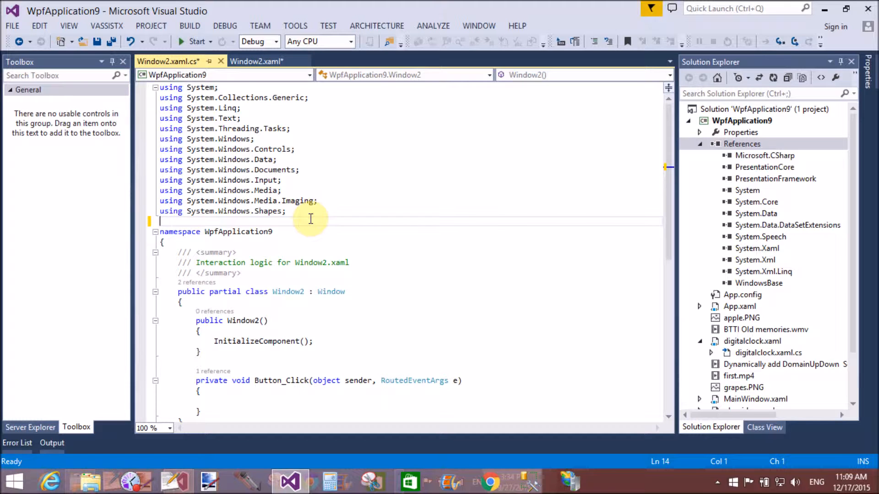
type("using System.")
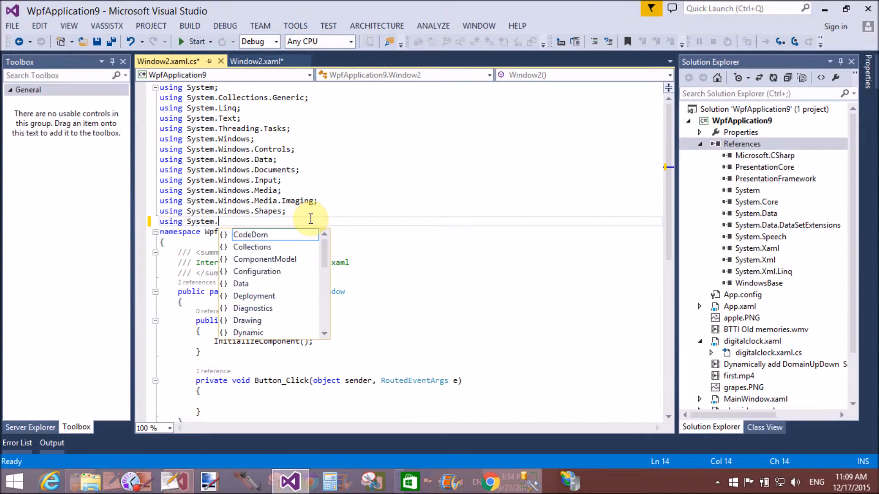
type("sp")
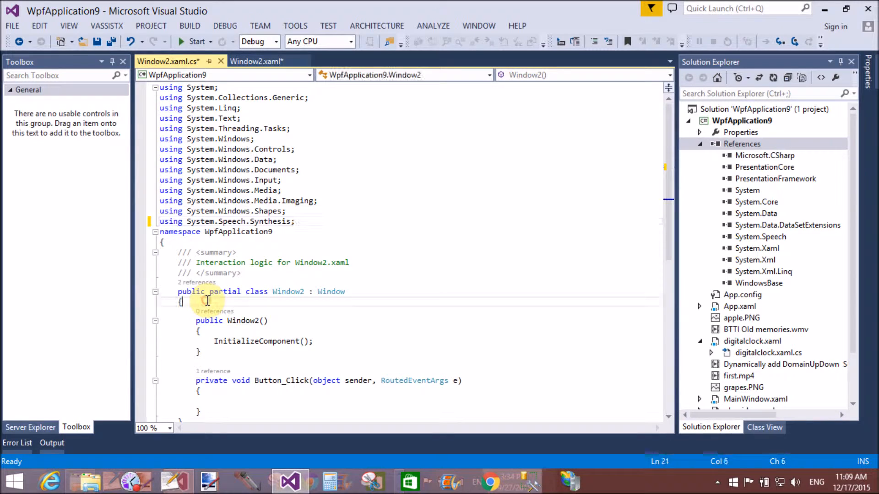
Step: Declare the field 'SpeechSynthesizer ss = new SpeechSynthesizer();' in the Window2 class
key("enter")
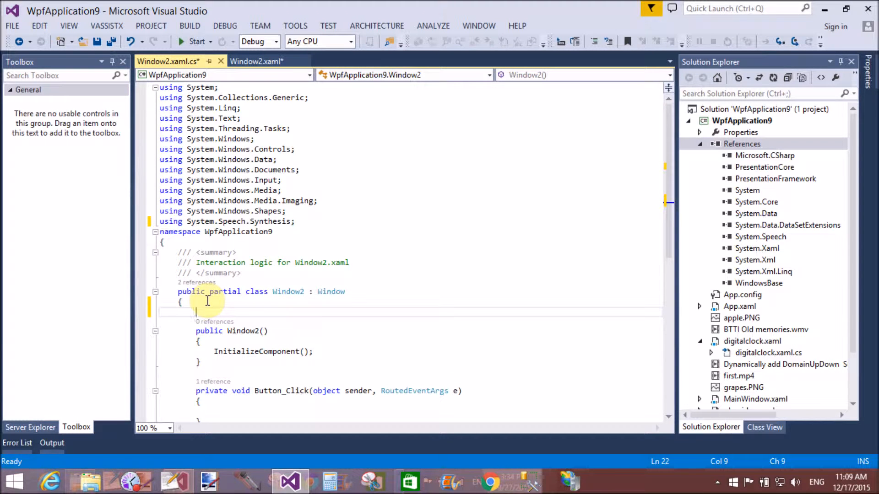
type("Spee")
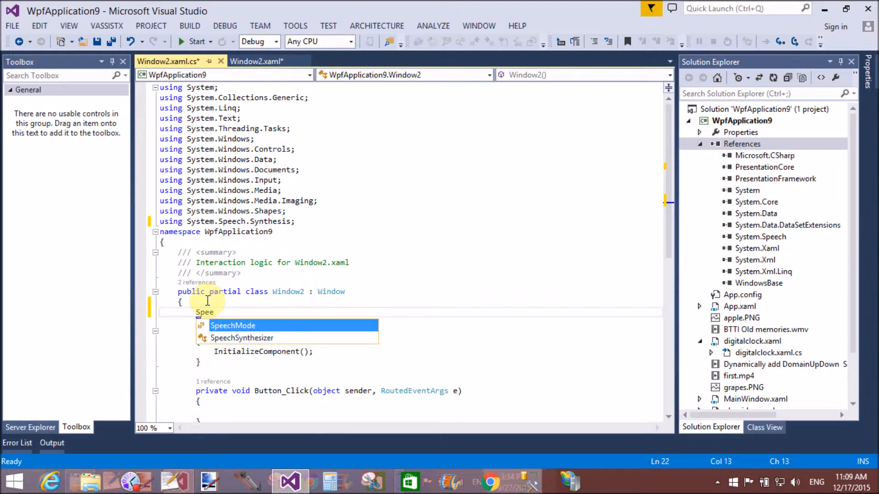
key("Down")
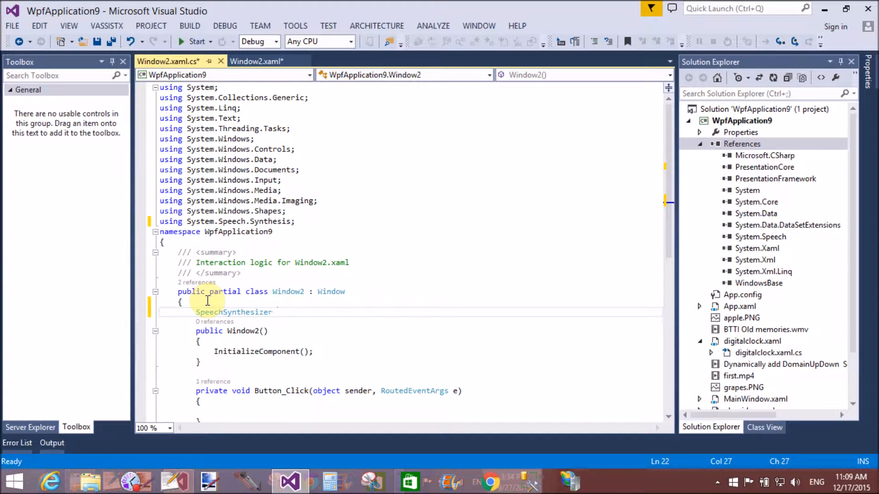
type("ss=")
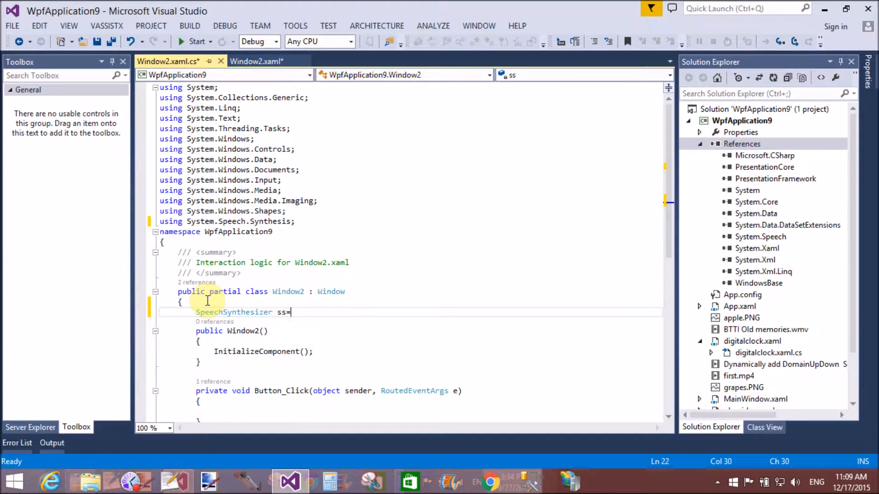
type("new")
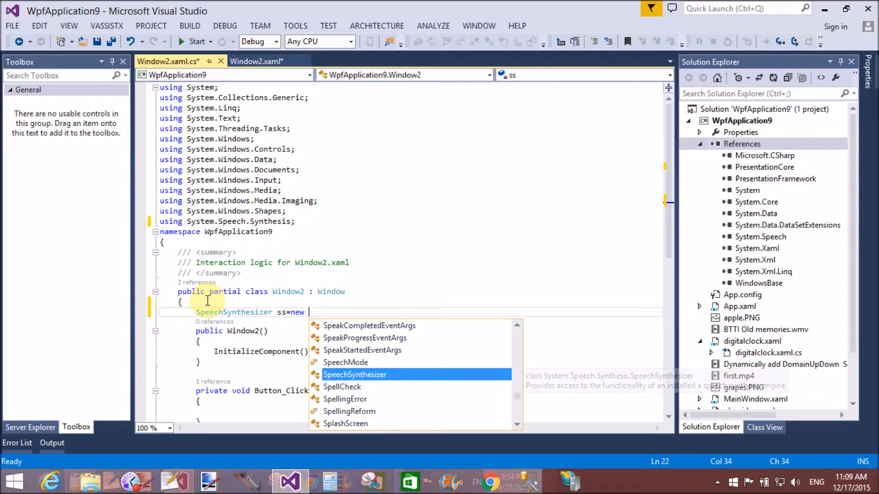
type("SpeechSynthesizer")
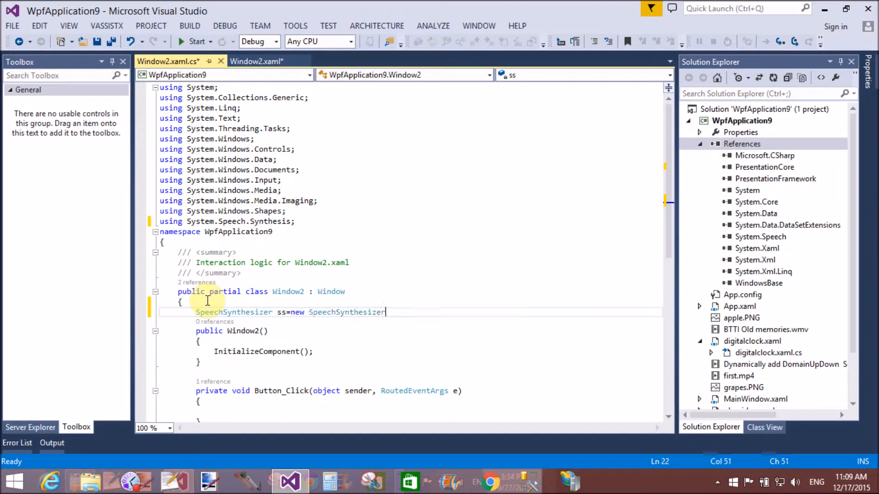
type("();")
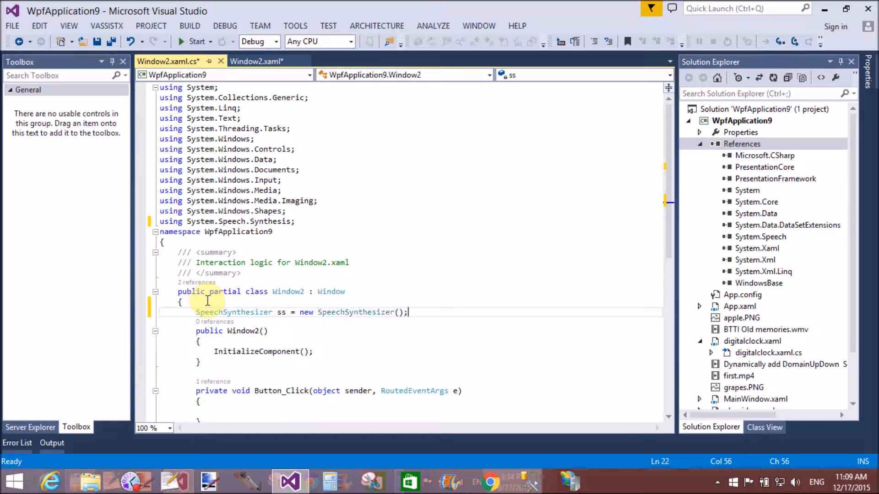
scroll("down", 3)
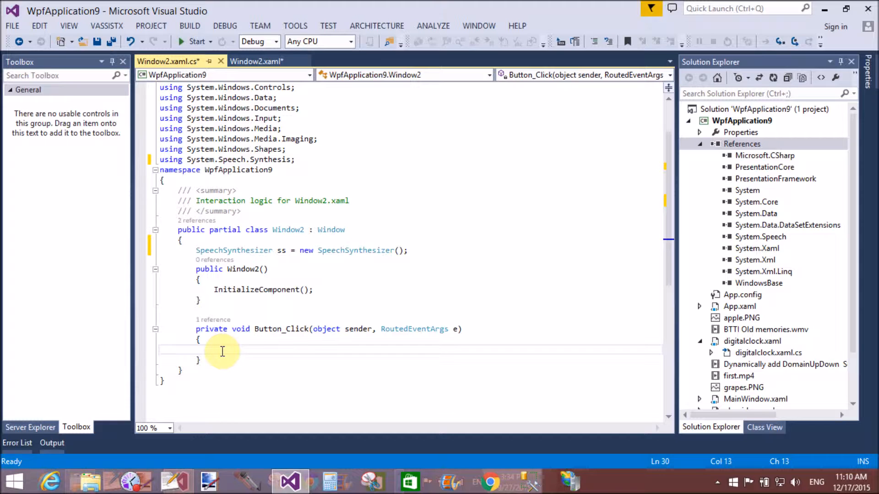
Step: Write 'if(' inside Button_Click and return to the Window2.xaml markup
type("if(")
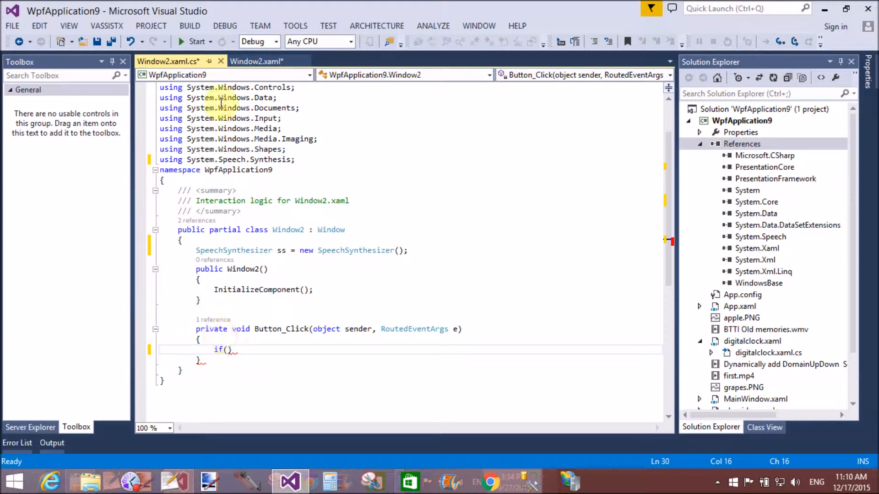
left_click(255, 61)
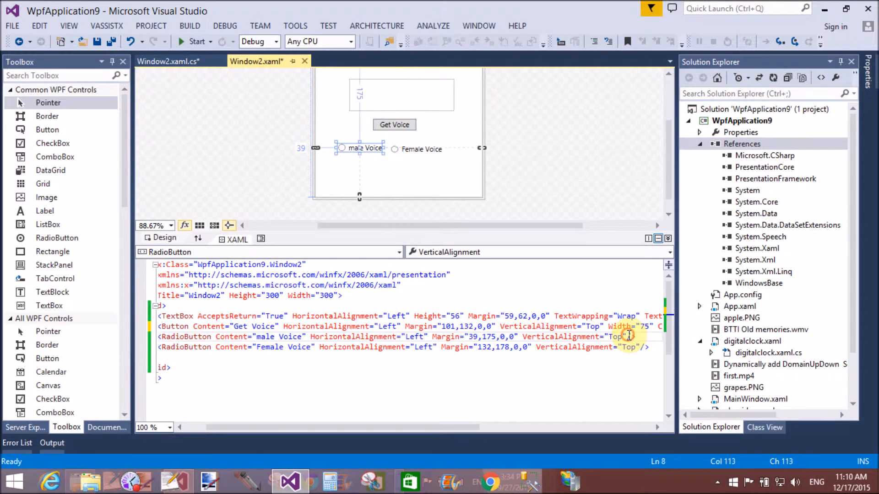
Step: Give the two RadioButtons Name="maleradio" and Name="femaleradio" and save
type("Name=\"")
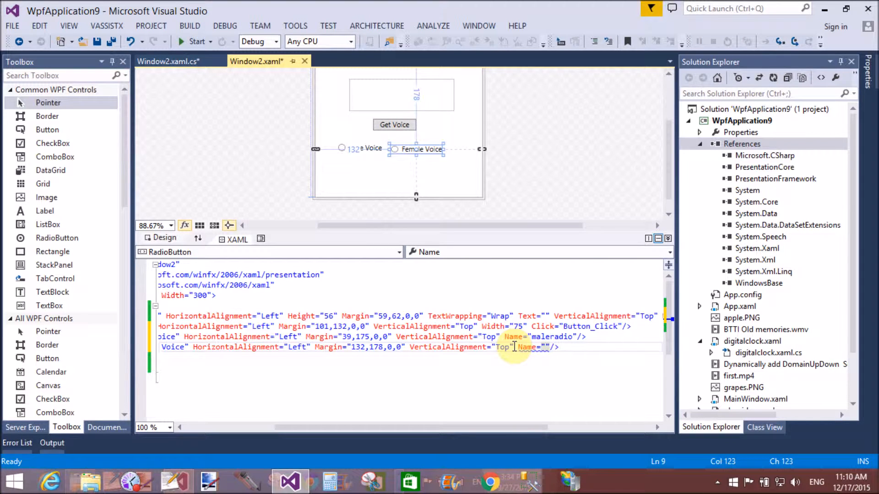
type("female")
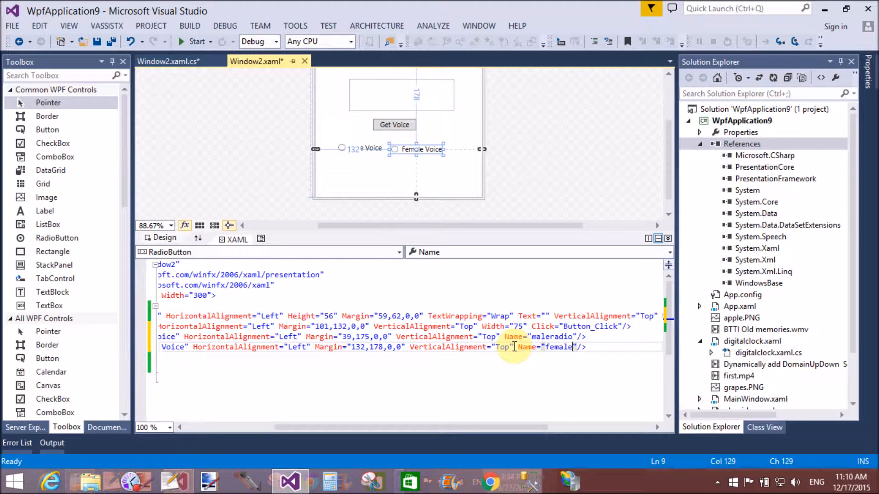
type("radio")
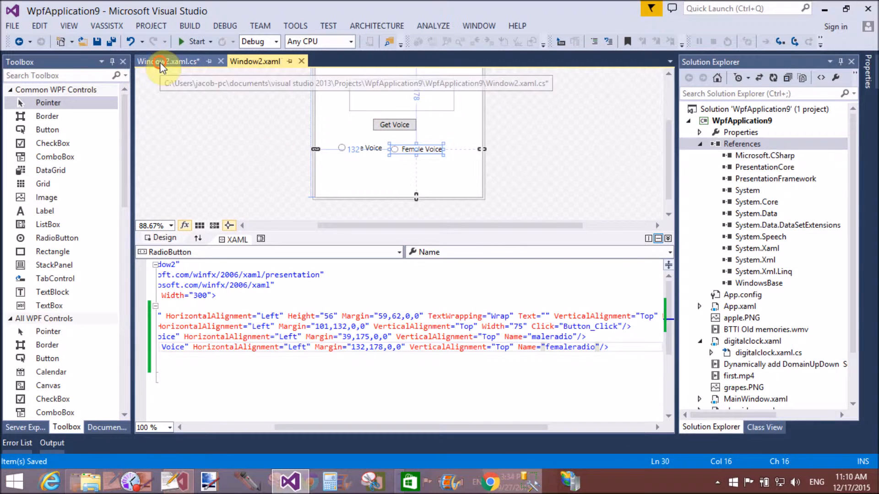
Step: Begin the handler's if(maleradio.IsChecked==true){ branch in the Window2 code-behind
left_click(168, 61)
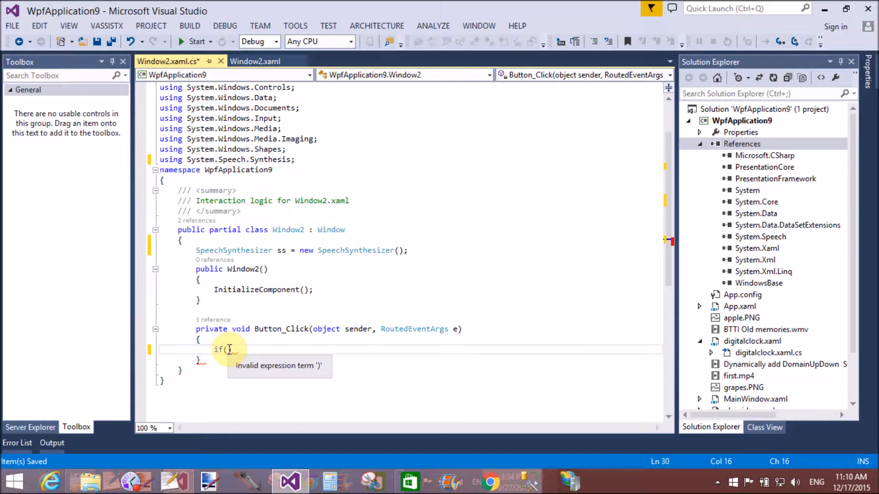
type("maleradio")
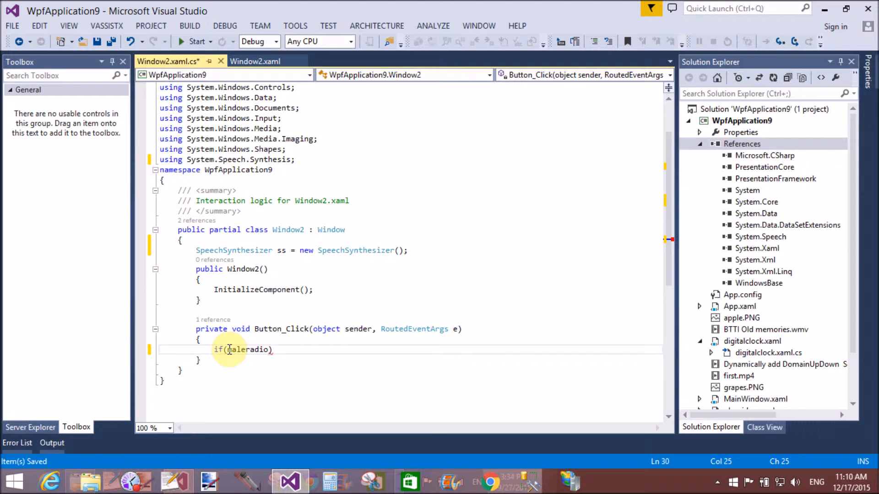
type(".IsChecked")
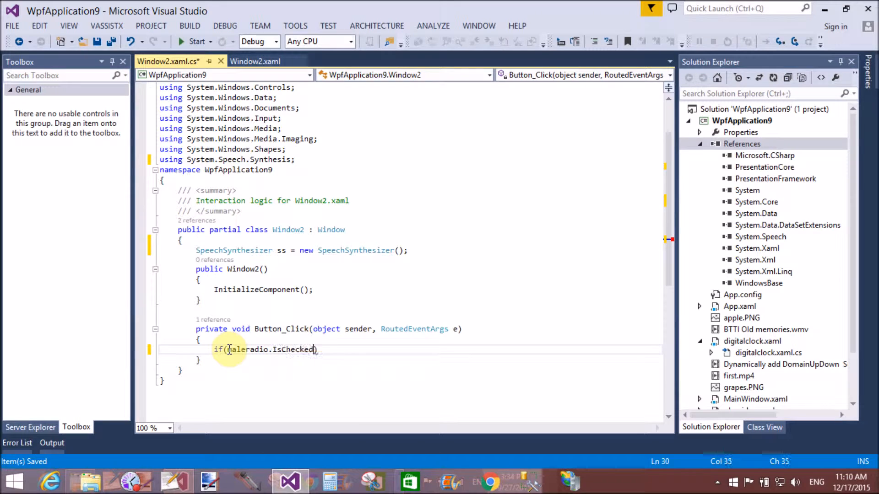
type("==")
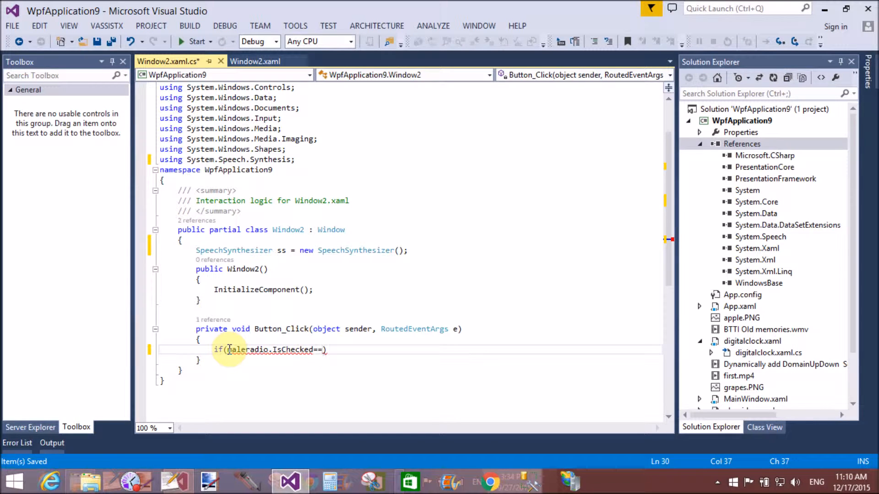
type("true")
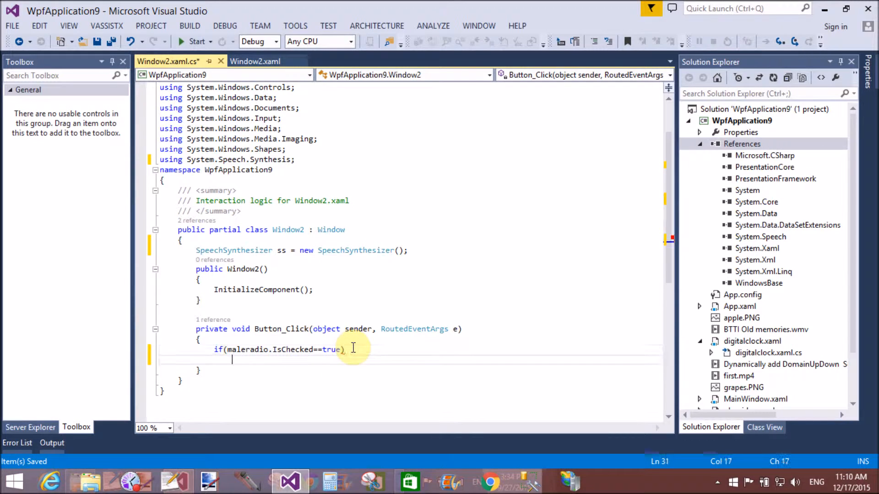
type("{")
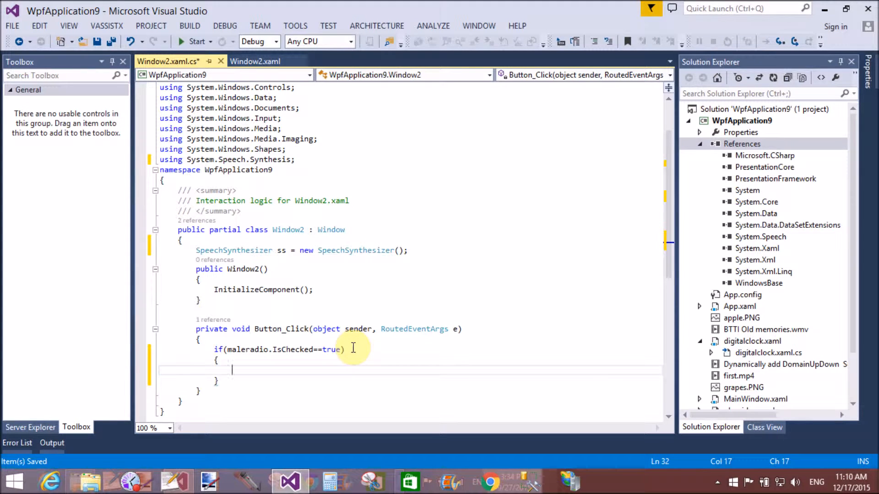
Step: Inside the branch call ss.SelectVoiceByHints(VoiceGender.Male) and start an ss.Speak() call
type("ss.")
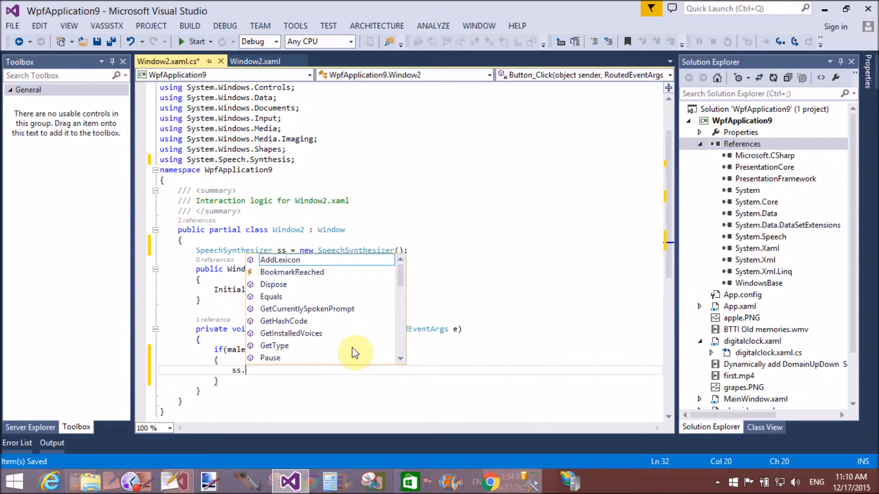
mouse_move(280, 259)
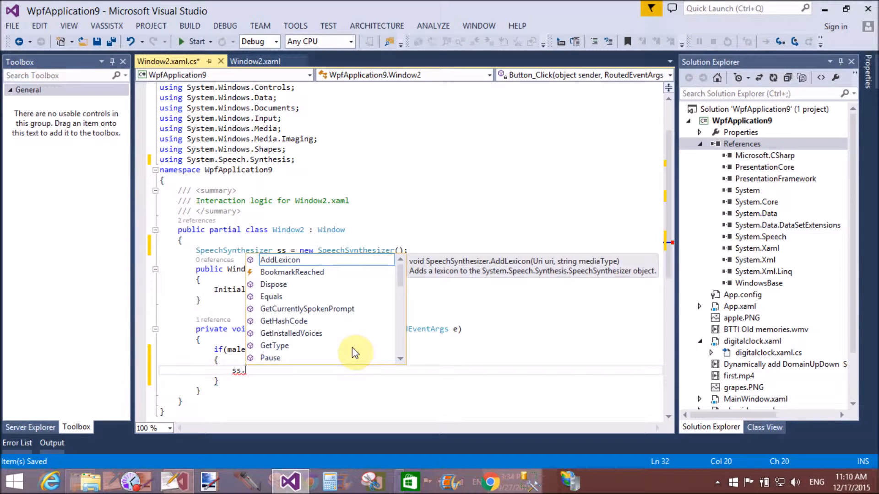
type("s")
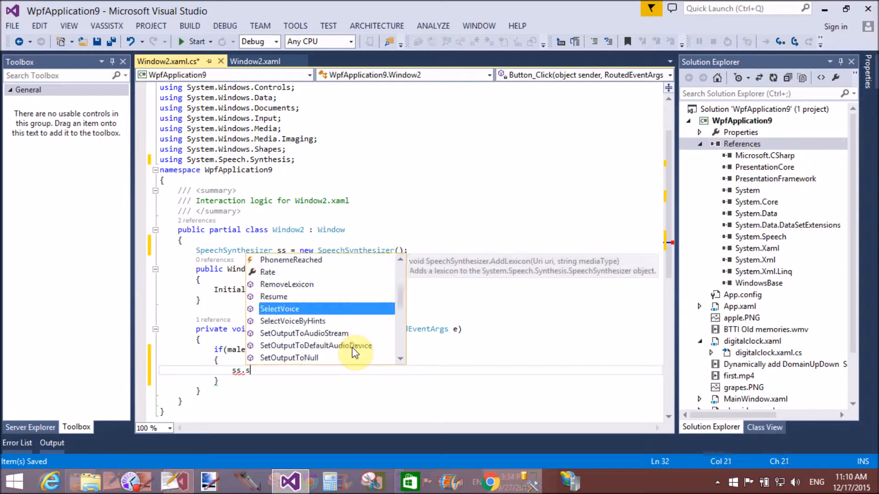
type("elected")
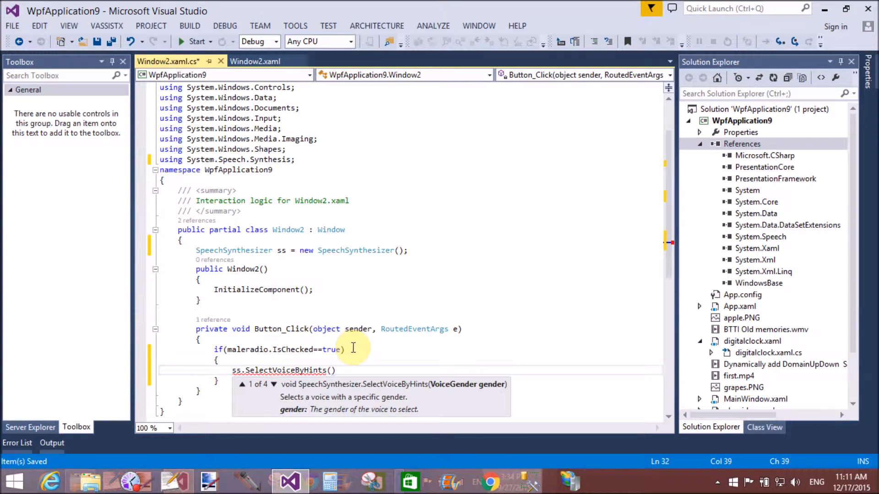
type("voiceGender")
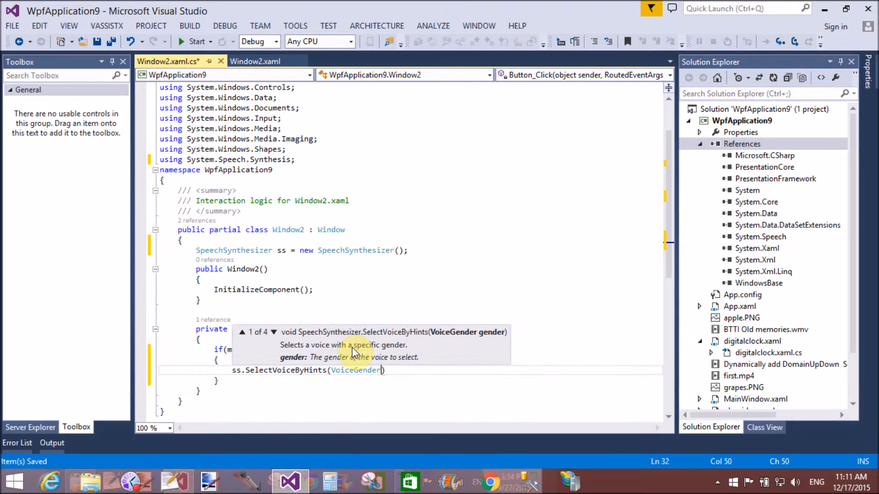
type(".m")
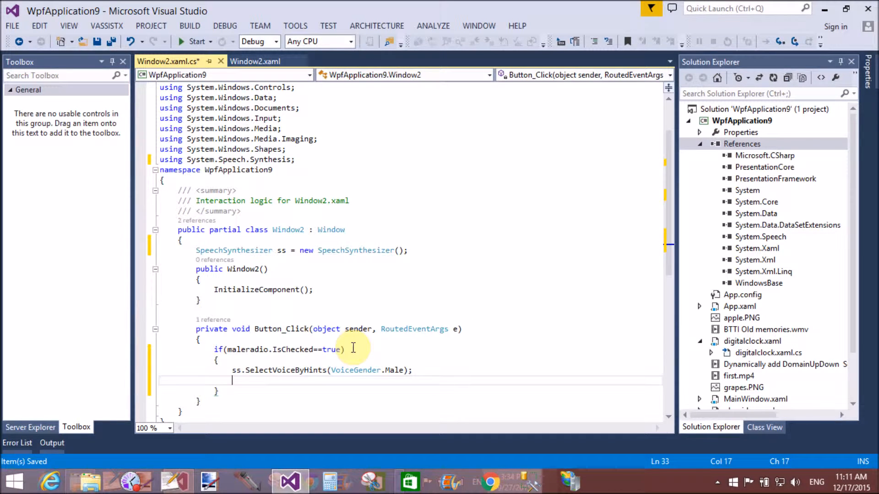
type("ss.")
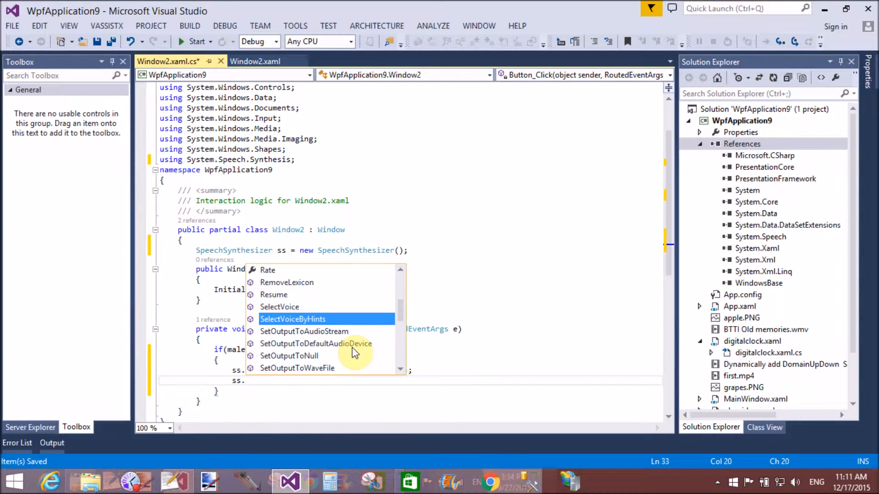
type("speak(")
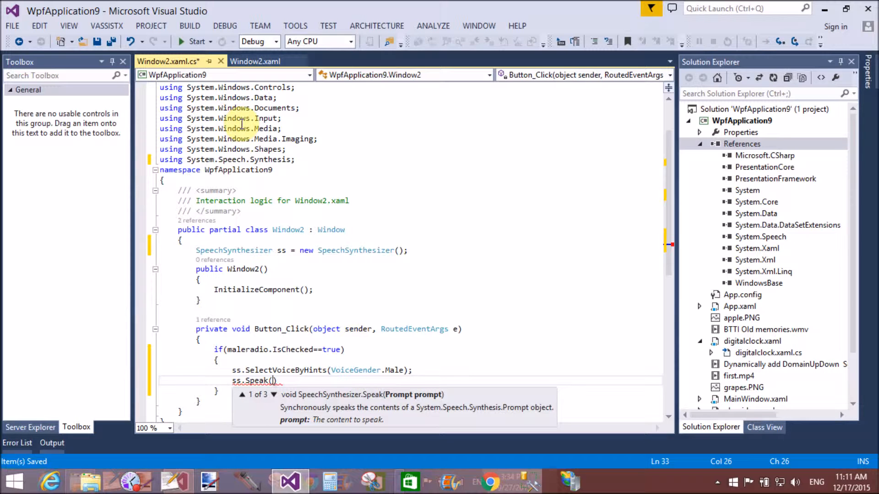
left_click(254, 61)
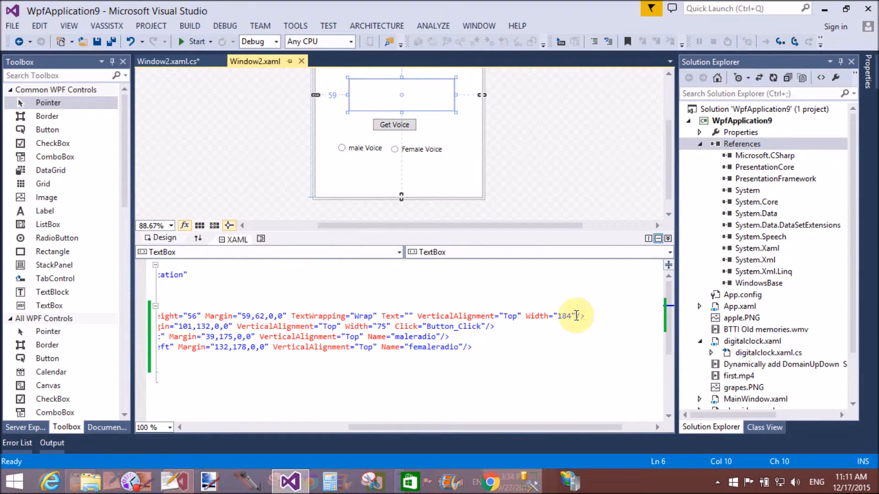
Step: Add Name="inputtext" to the TextBox element in Window2's XAML
type("Name=\"\"")
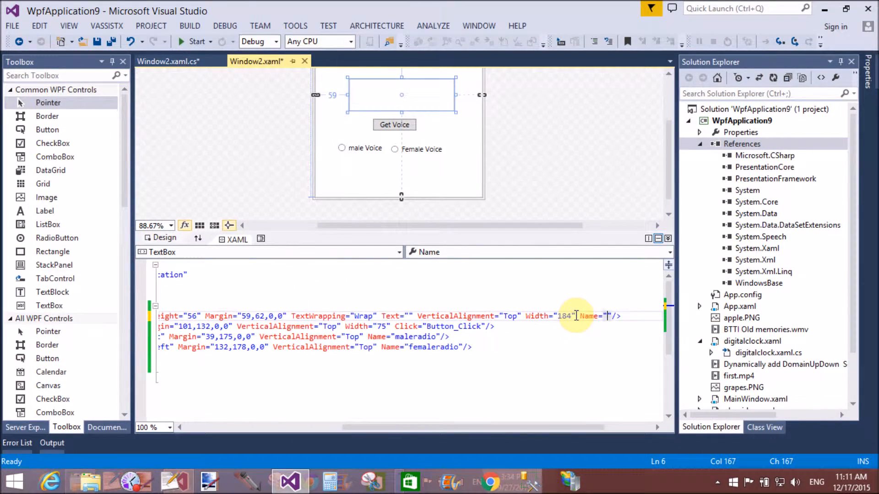
type("i")
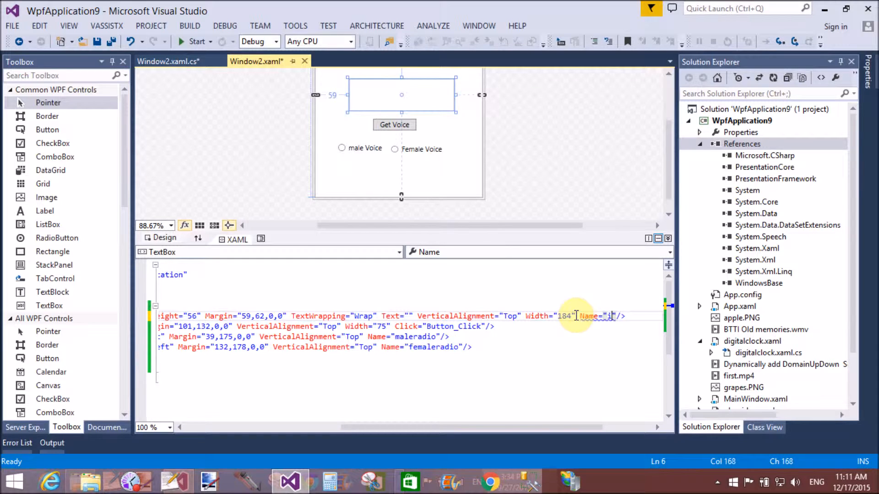
type("nputt")
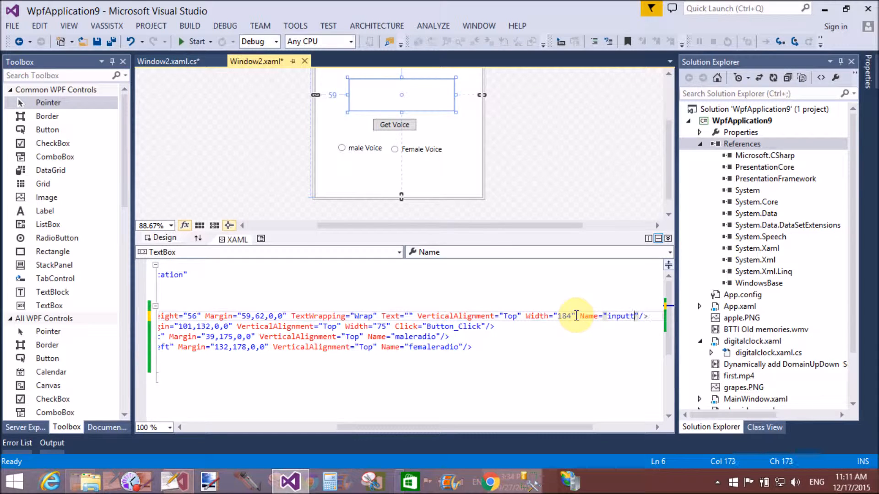
type("ext")
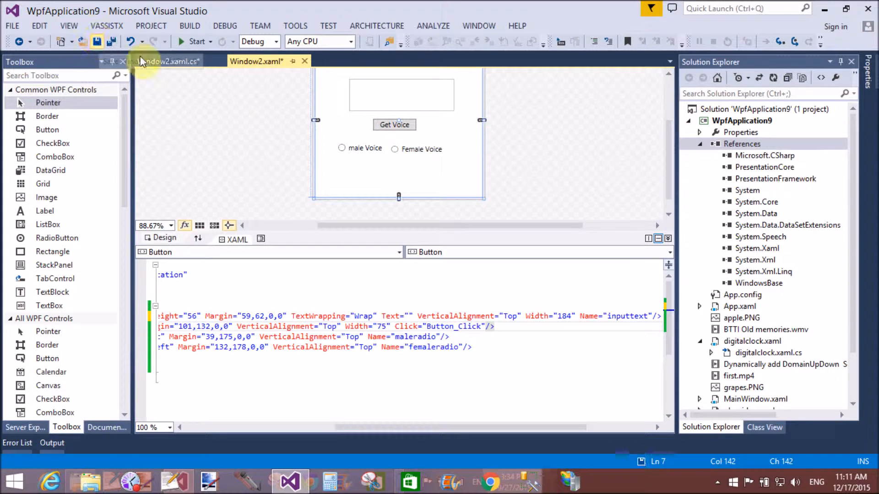
left_click(168, 61)
type("ss.Speak(i")
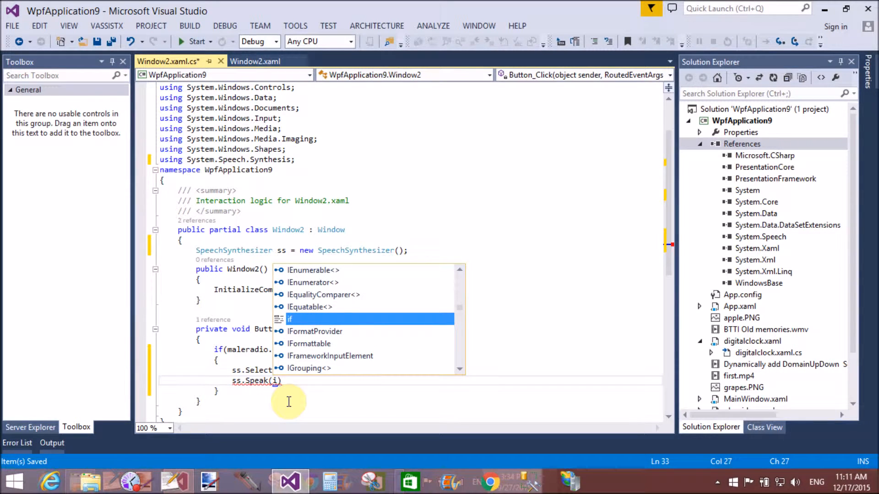
Step: Complete the male branch as ss.Speak(inputtext.Text); and save all files
type("nput")
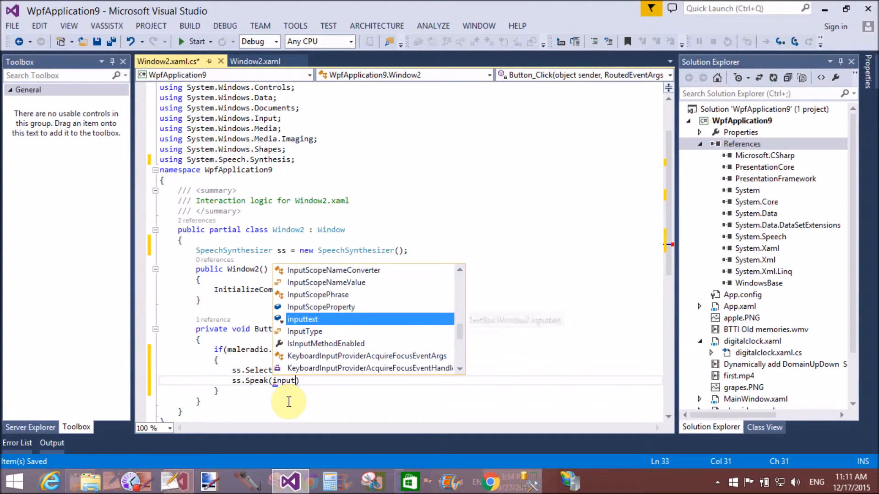
type(".text.Text")
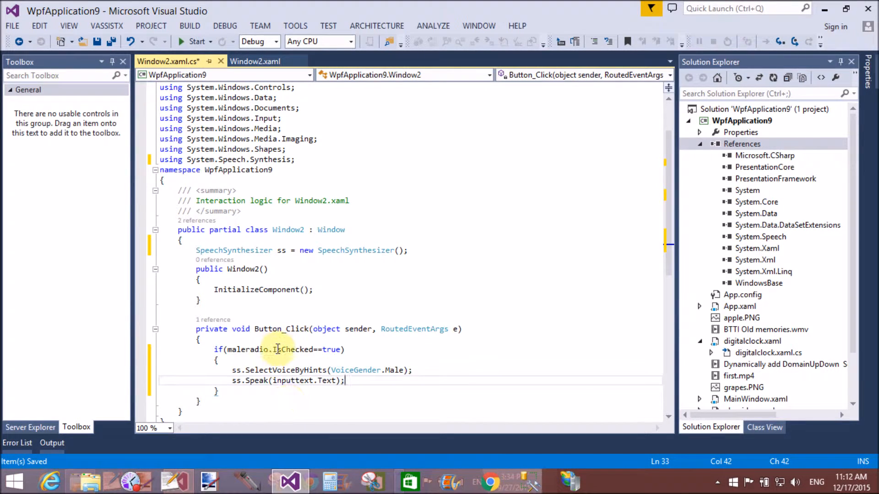
left_click(110, 42)
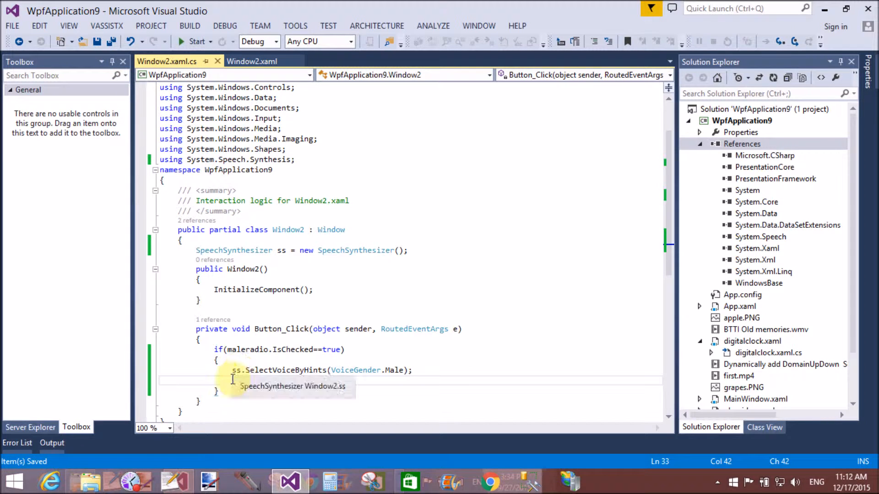
type("ss.Speak(inputtext.Text);")
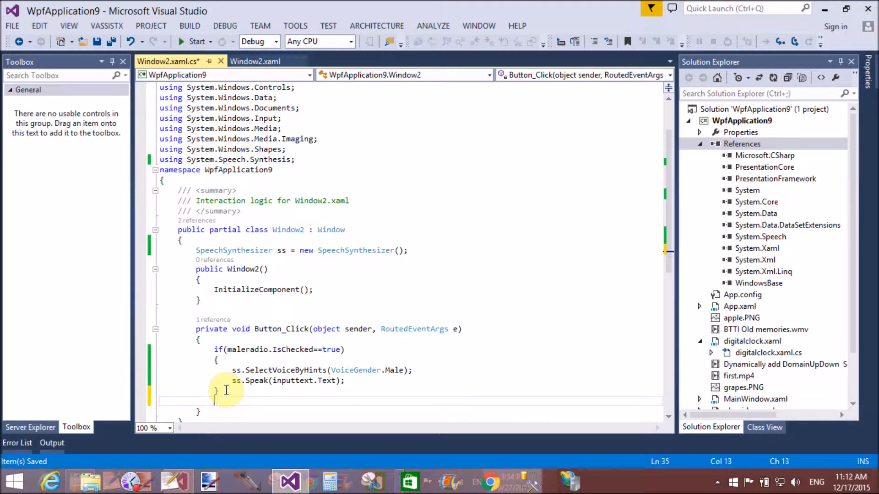
Step: Add an else branch that begins ss.SelectVoiceByHints(voice for the female case
type("else")
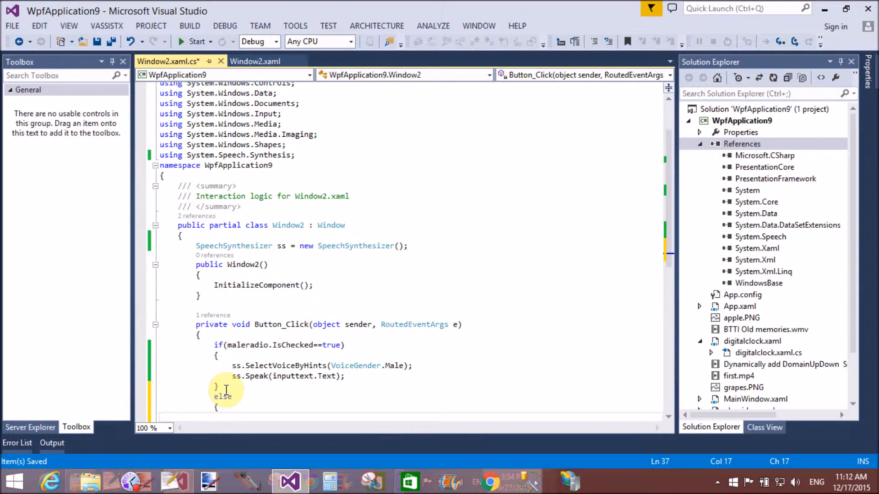
type("ss.SelectVoiceByHints")
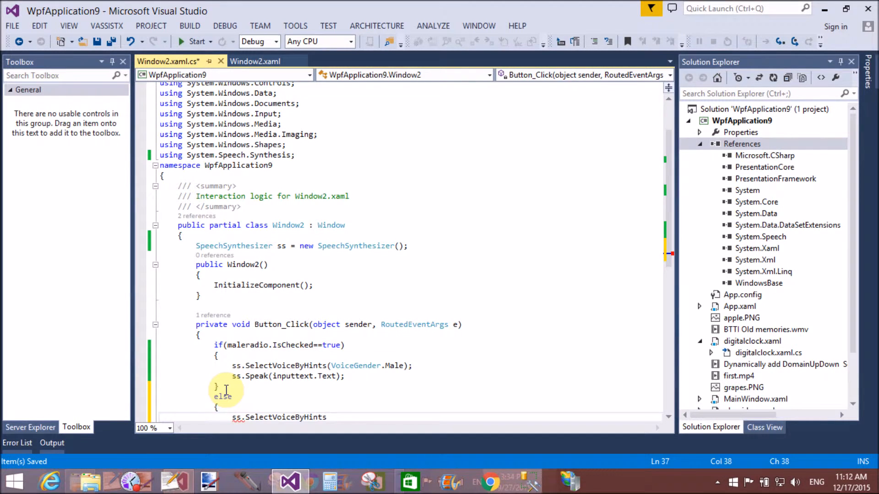
type("v)")
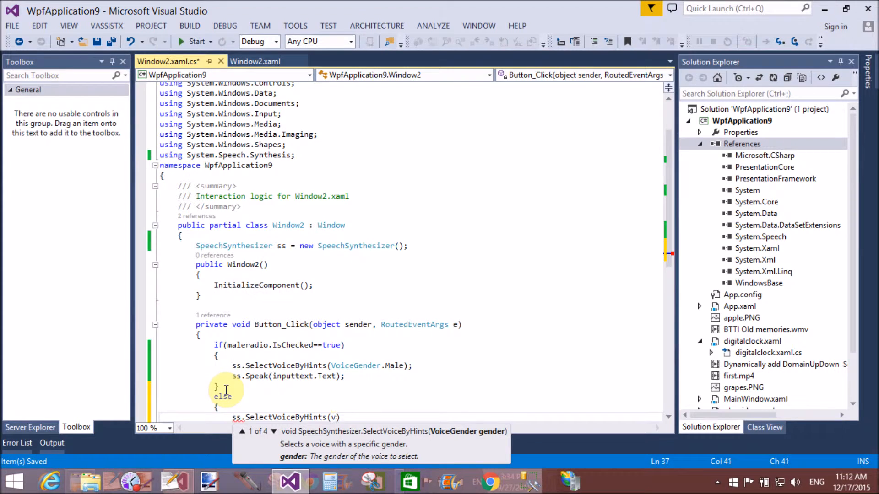
type("oice")
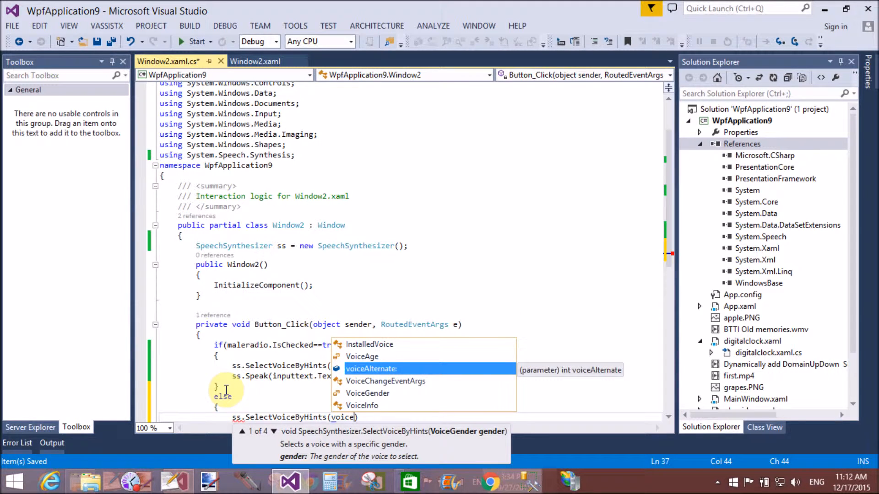